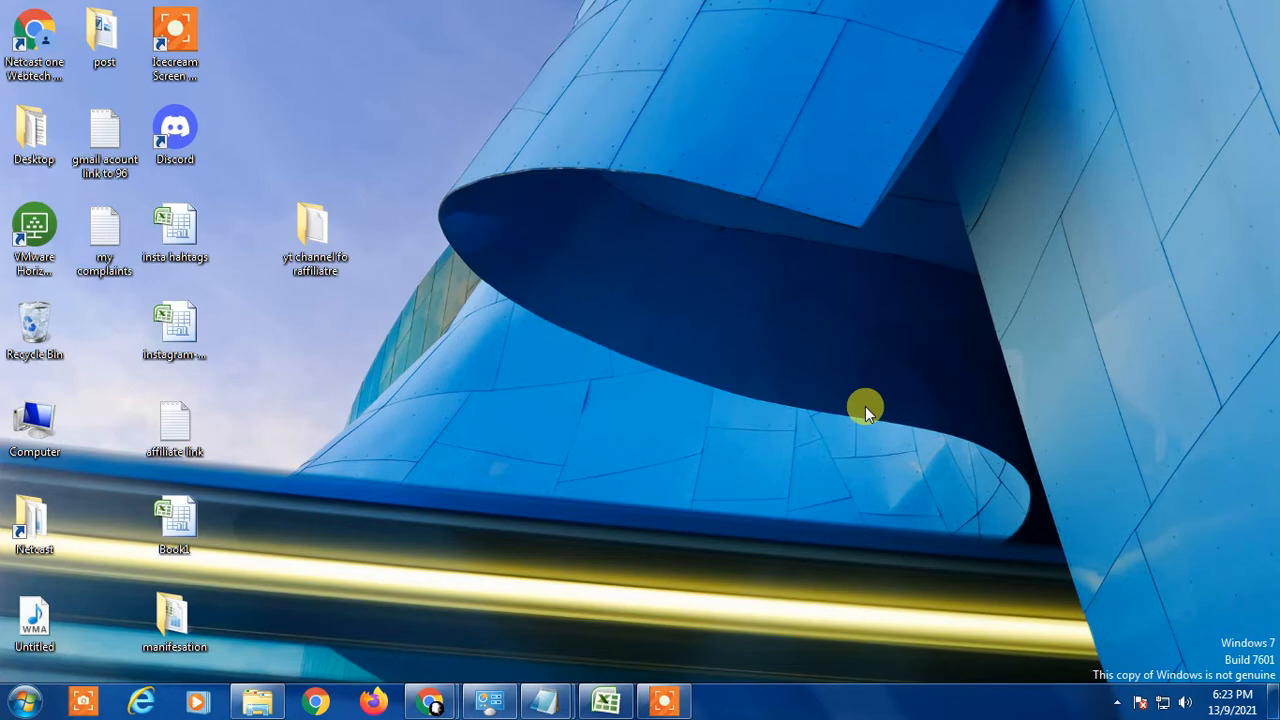
Restore the Reports workbook and review the empty Total work cells in column D.
{"action": "left_click", "coordinate": [604, 700]}
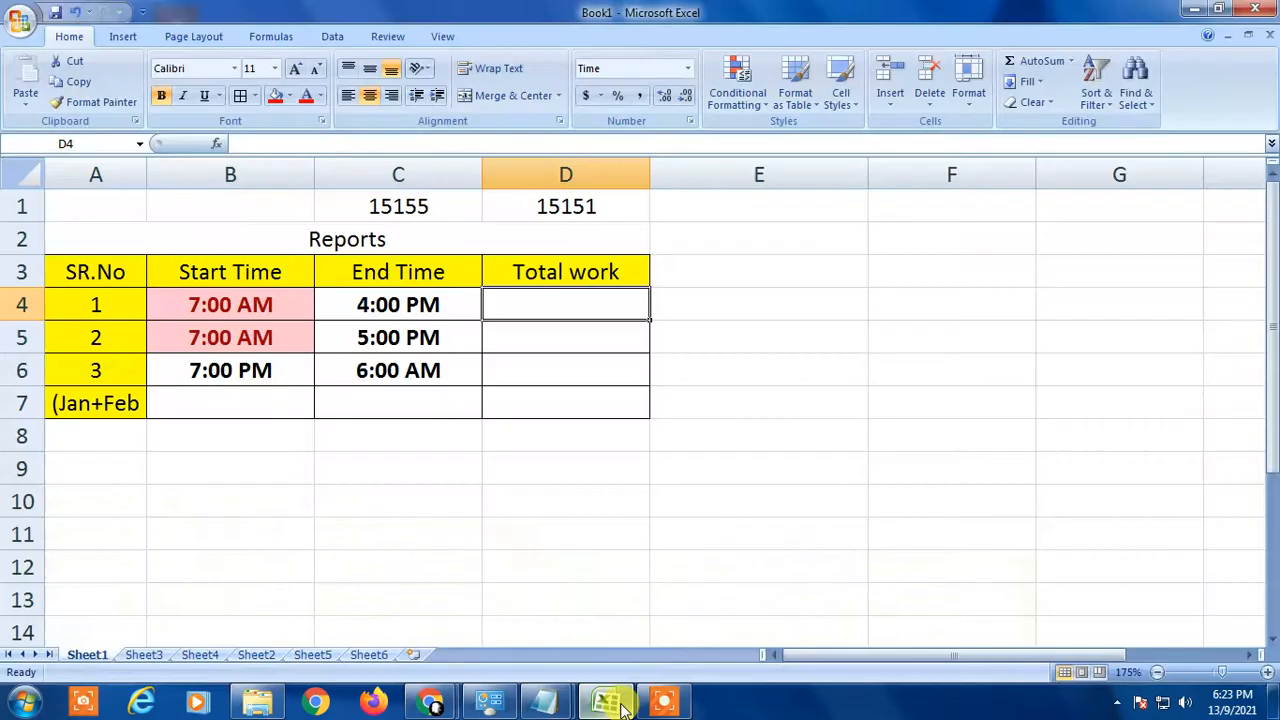
{"action": "left_click", "coordinate": [564, 336]}
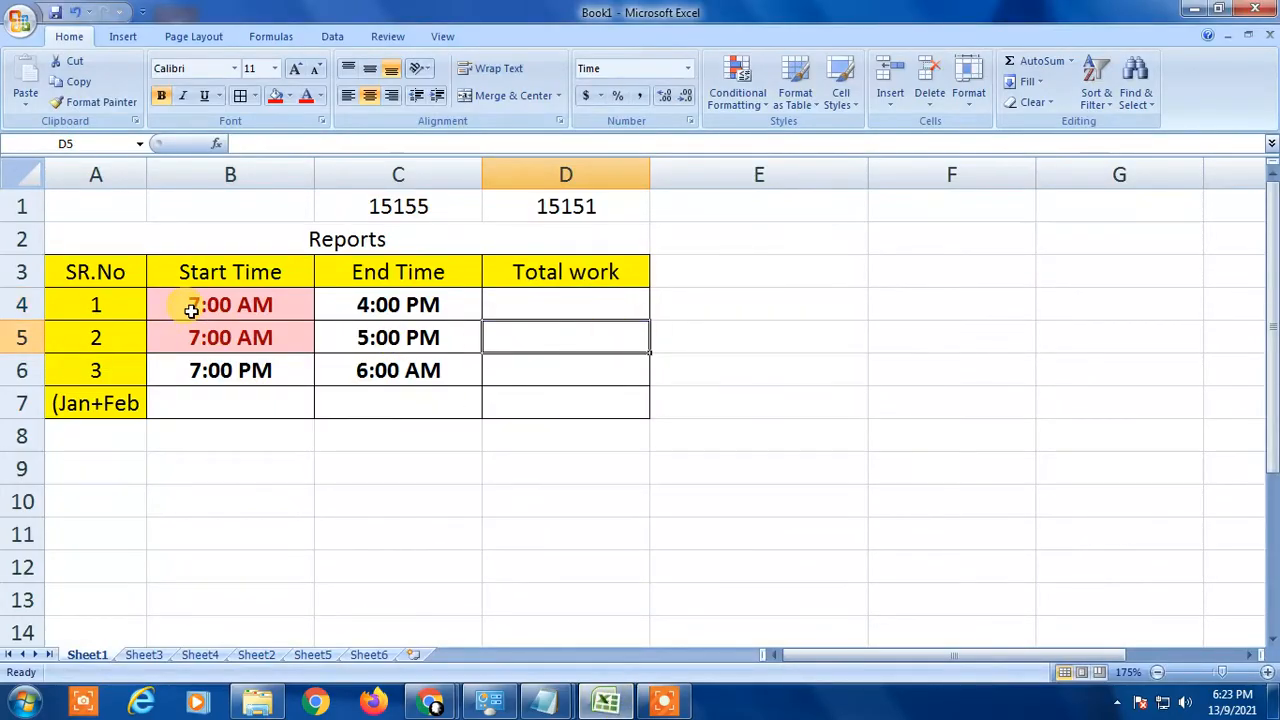
{"action": "left_click", "coordinate": [230, 370]}
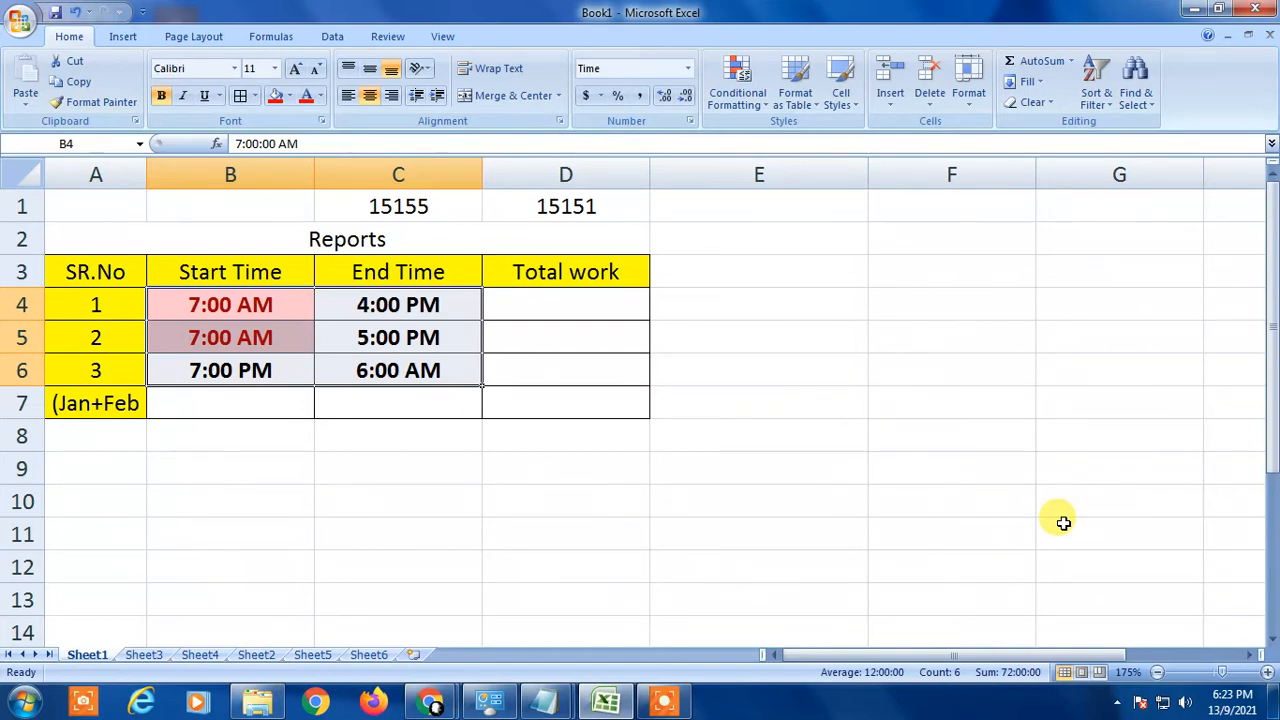
{"action": "left_click", "coordinate": [564, 304]}
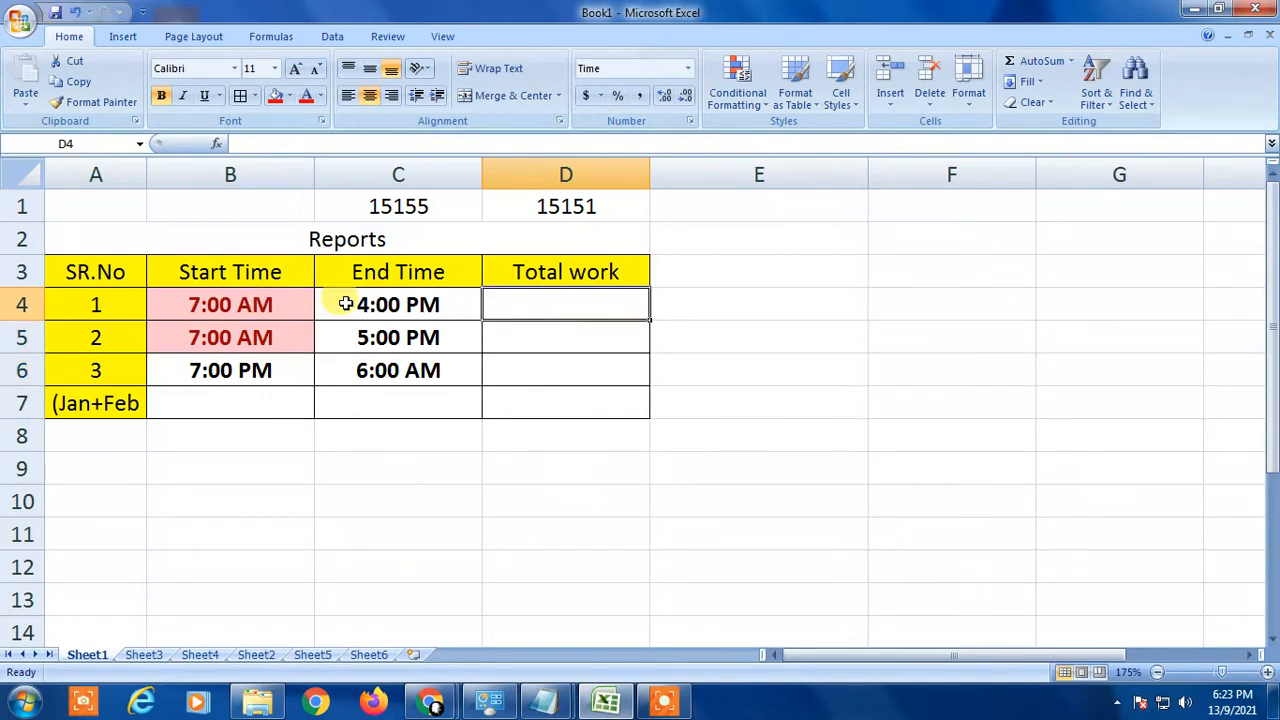
{"action": "left_click", "coordinate": [566, 336]}
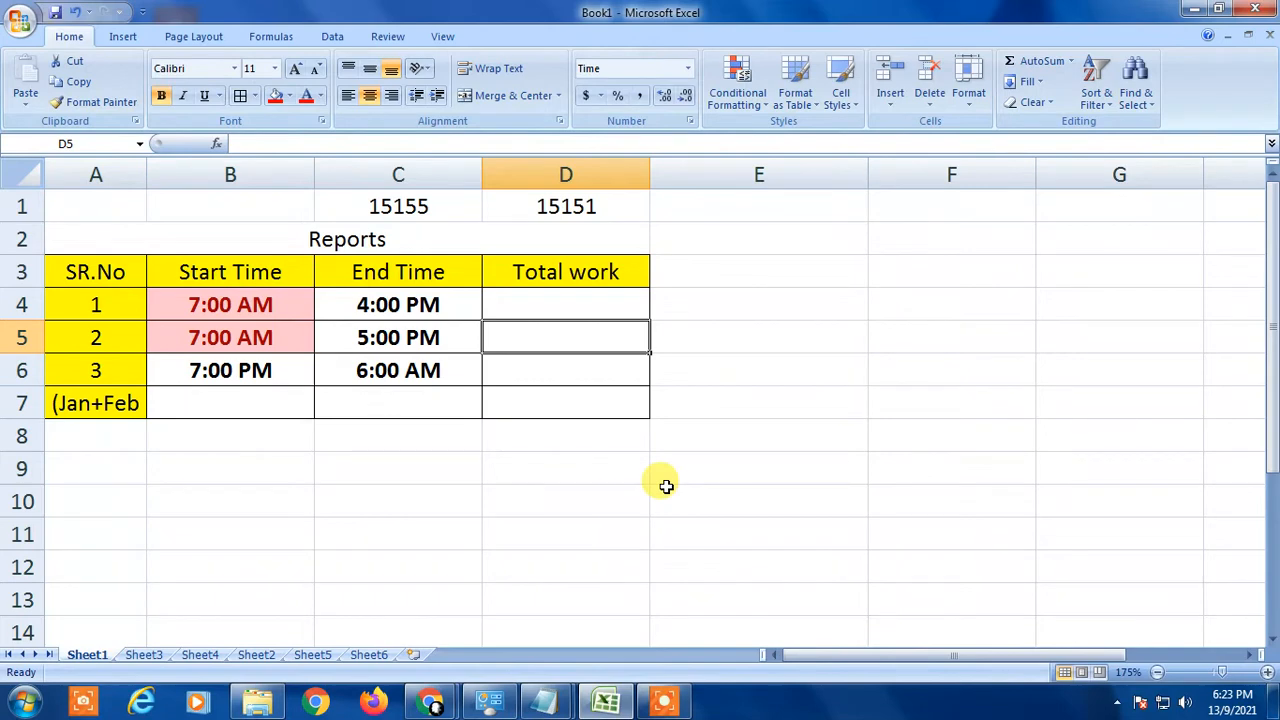
{"action": "mouse_move", "coordinate": [414, 400]}
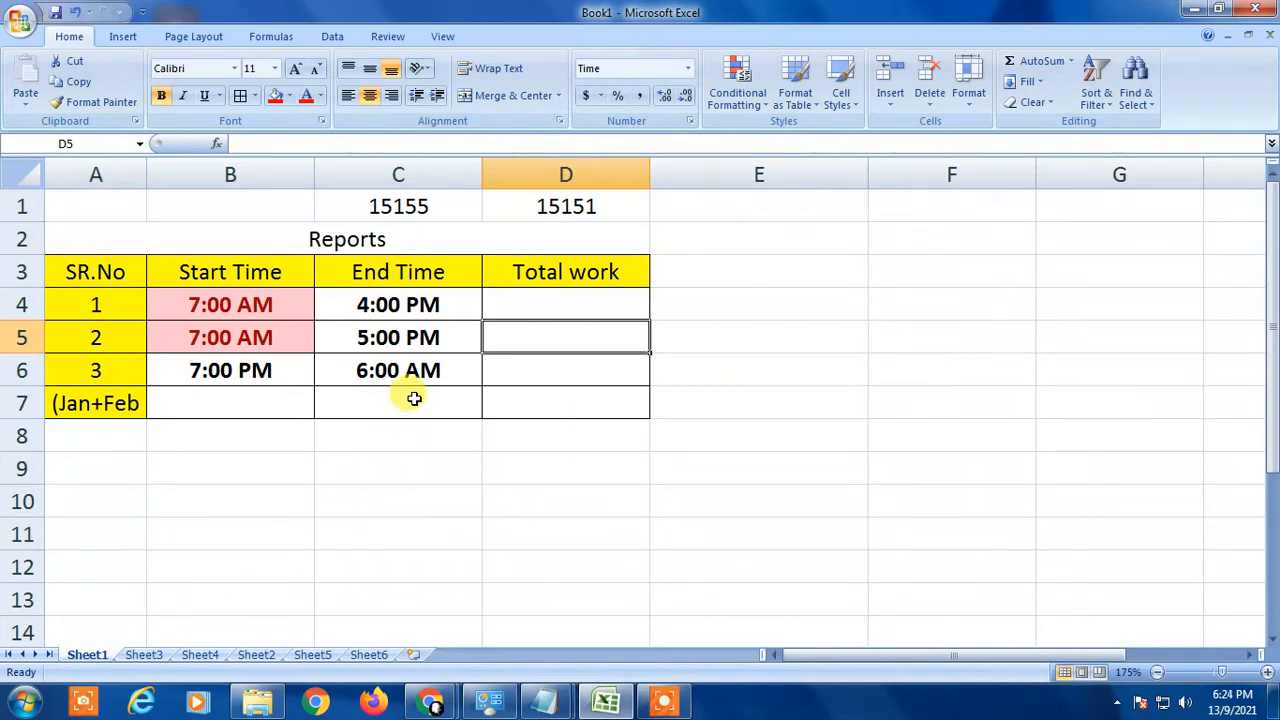
{"action": "mouse_move", "coordinate": [556, 310]}
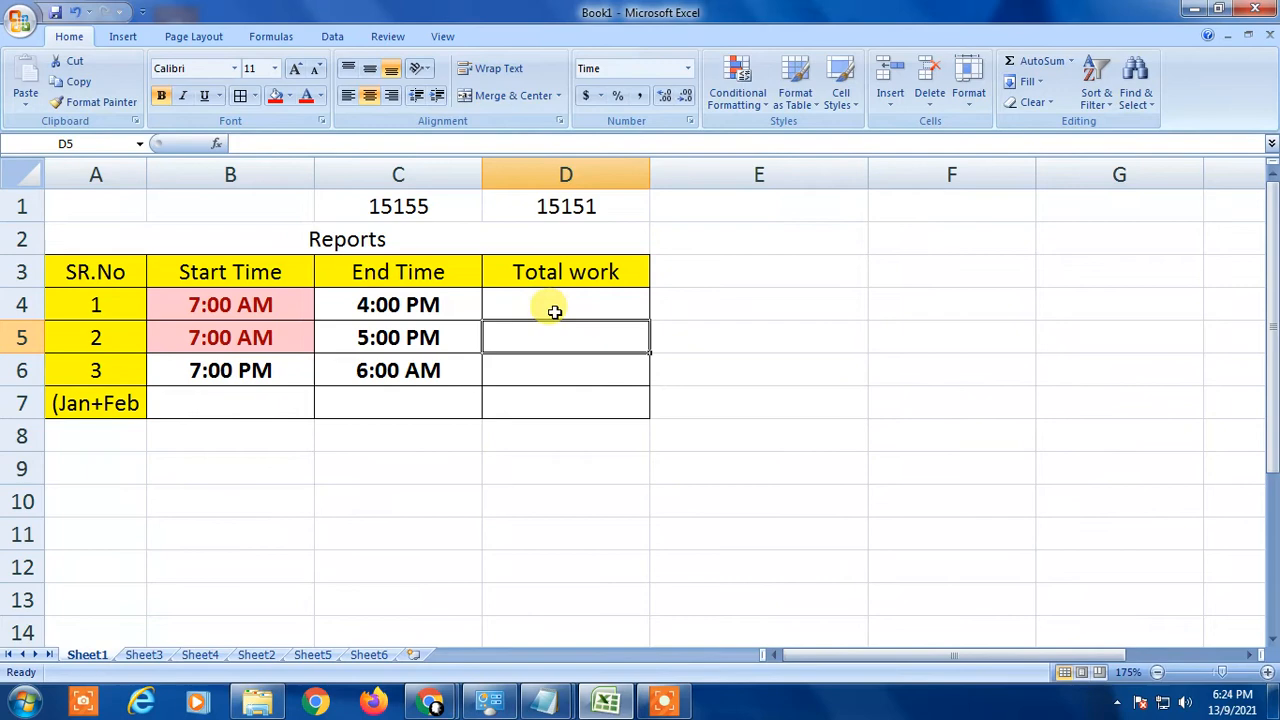
Inspect the Start Time values in B4:B6 and the blank Total work cells.
{"action": "left_click", "coordinate": [230, 272]}
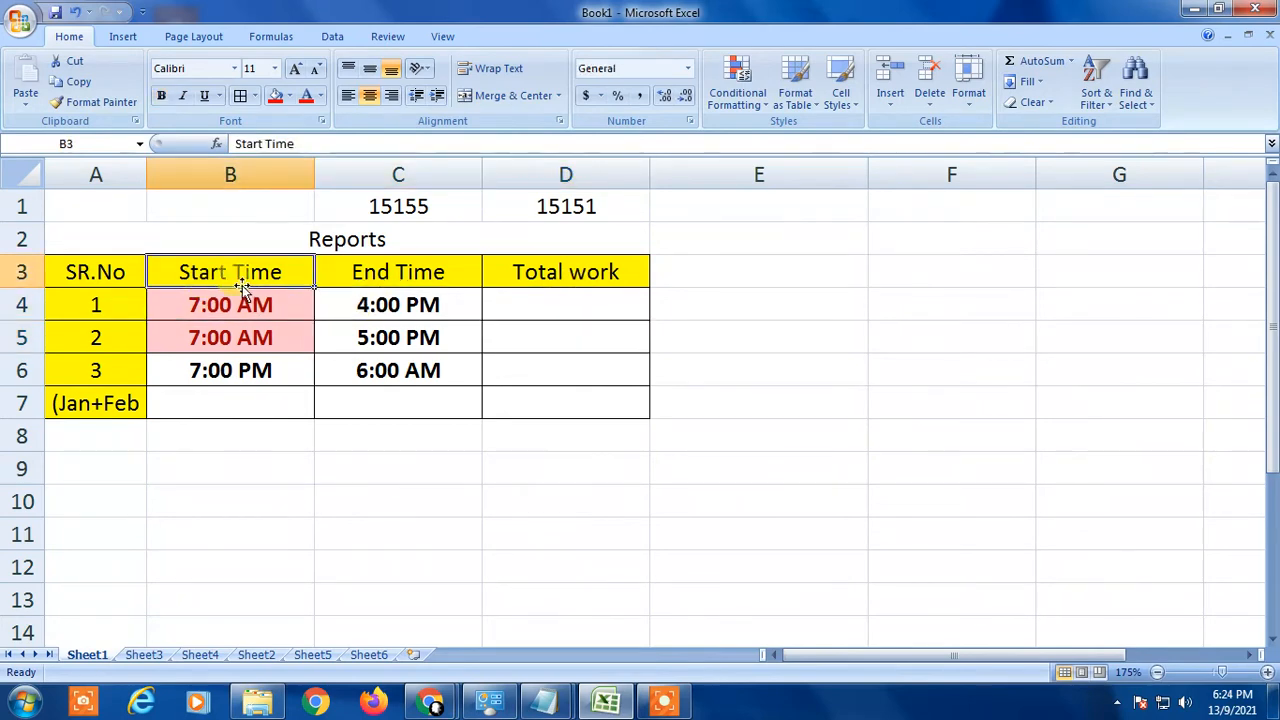
{"action": "left_click", "coordinate": [230, 304]}
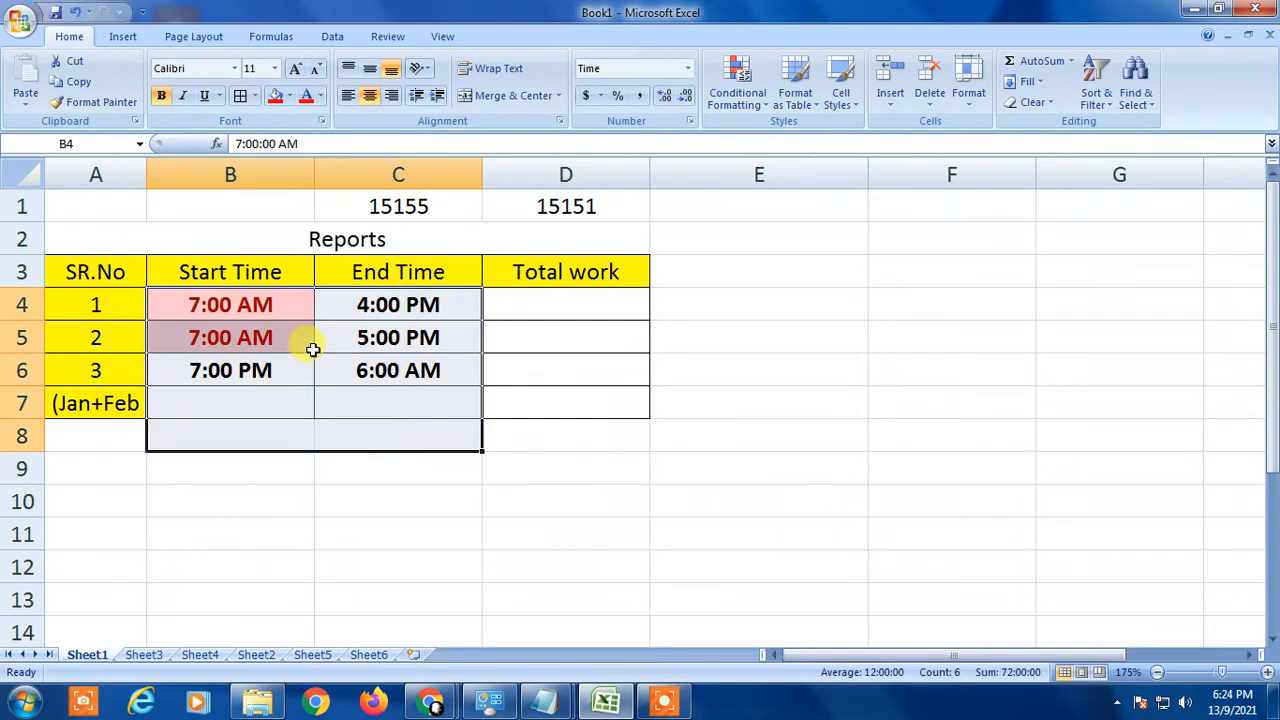
{"action": "left_click", "coordinate": [230, 336]}
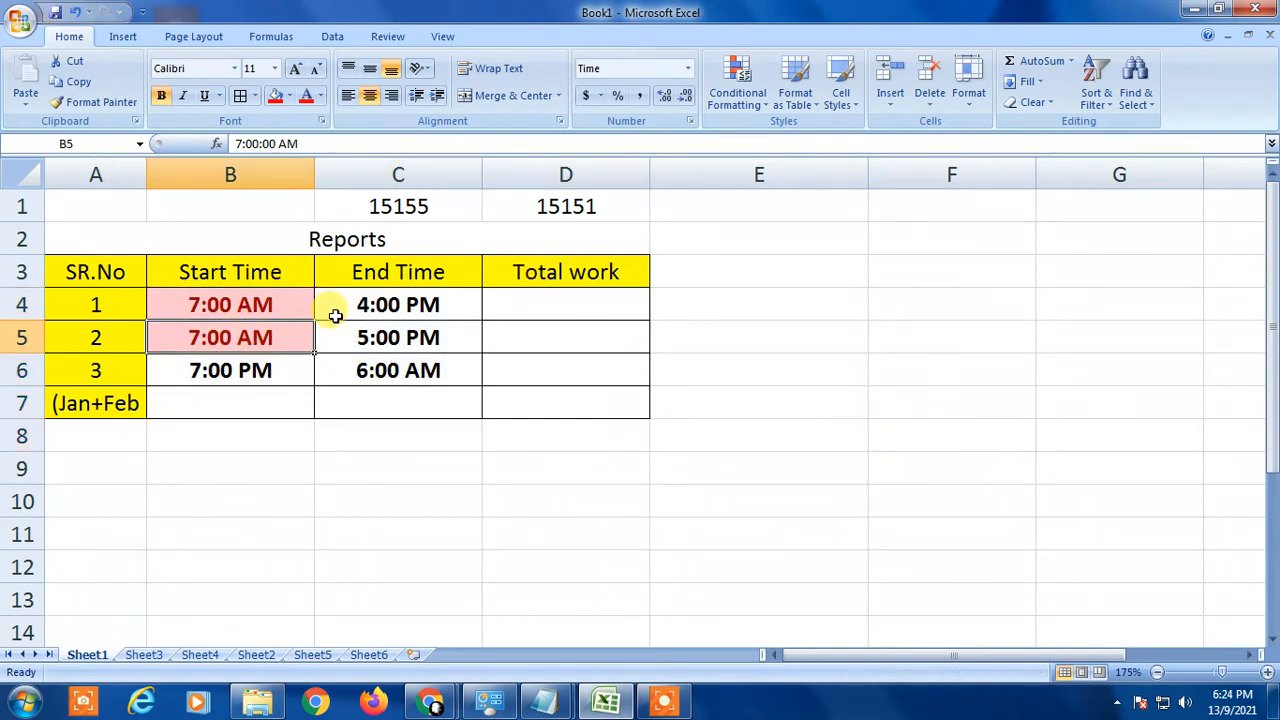
{"action": "left_click", "coordinate": [230, 272]}
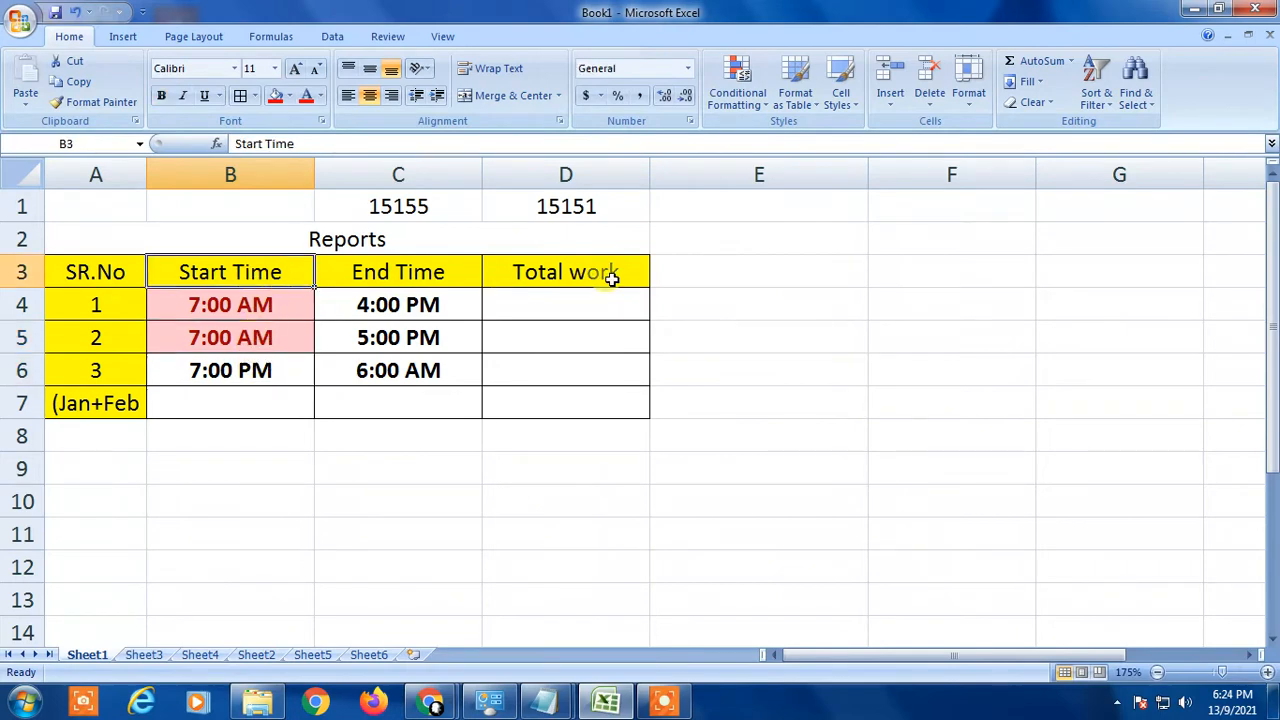
{"action": "left_click", "coordinate": [564, 304]}
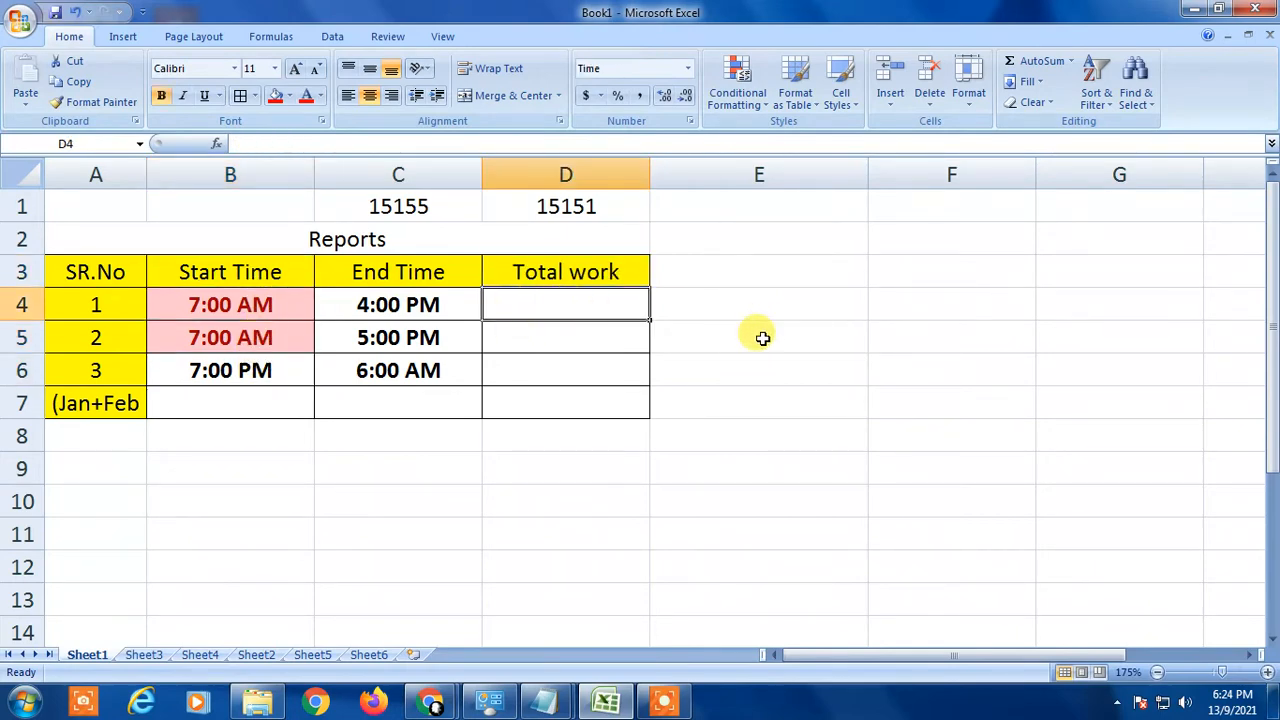
{"action": "mouse_move", "coordinate": [512, 338]}
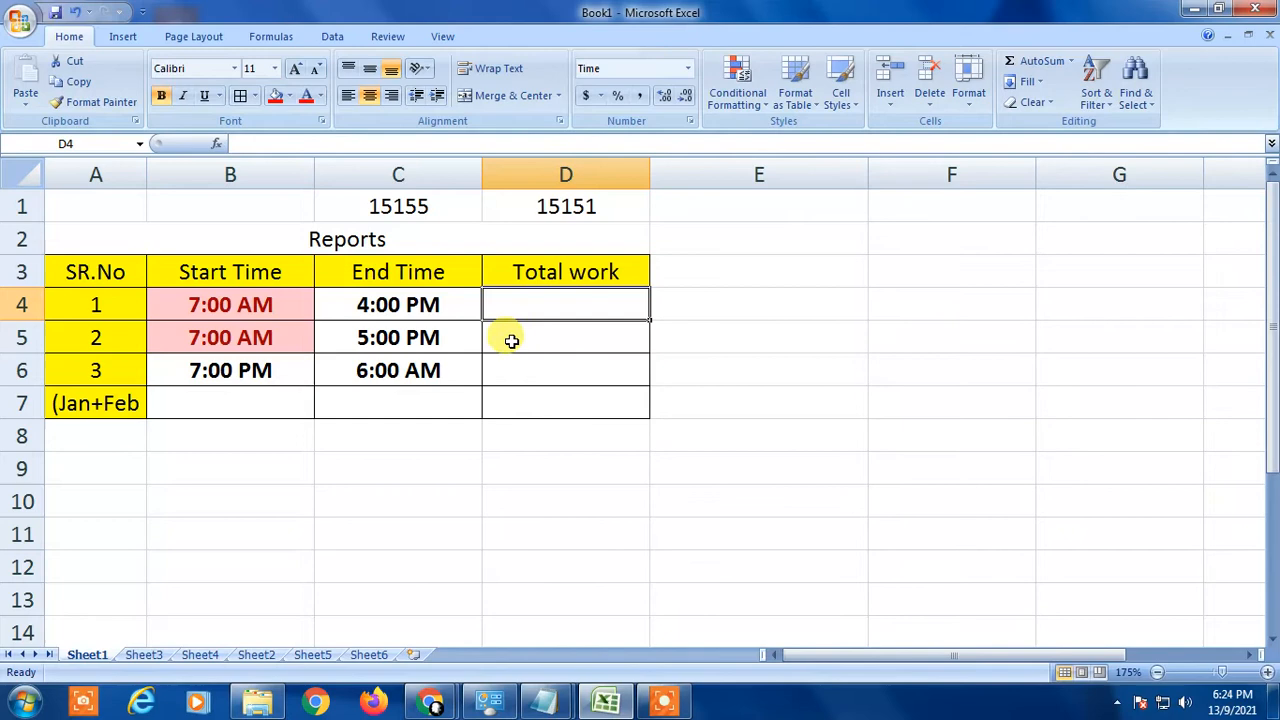
{"action": "left_click", "coordinate": [564, 336]}
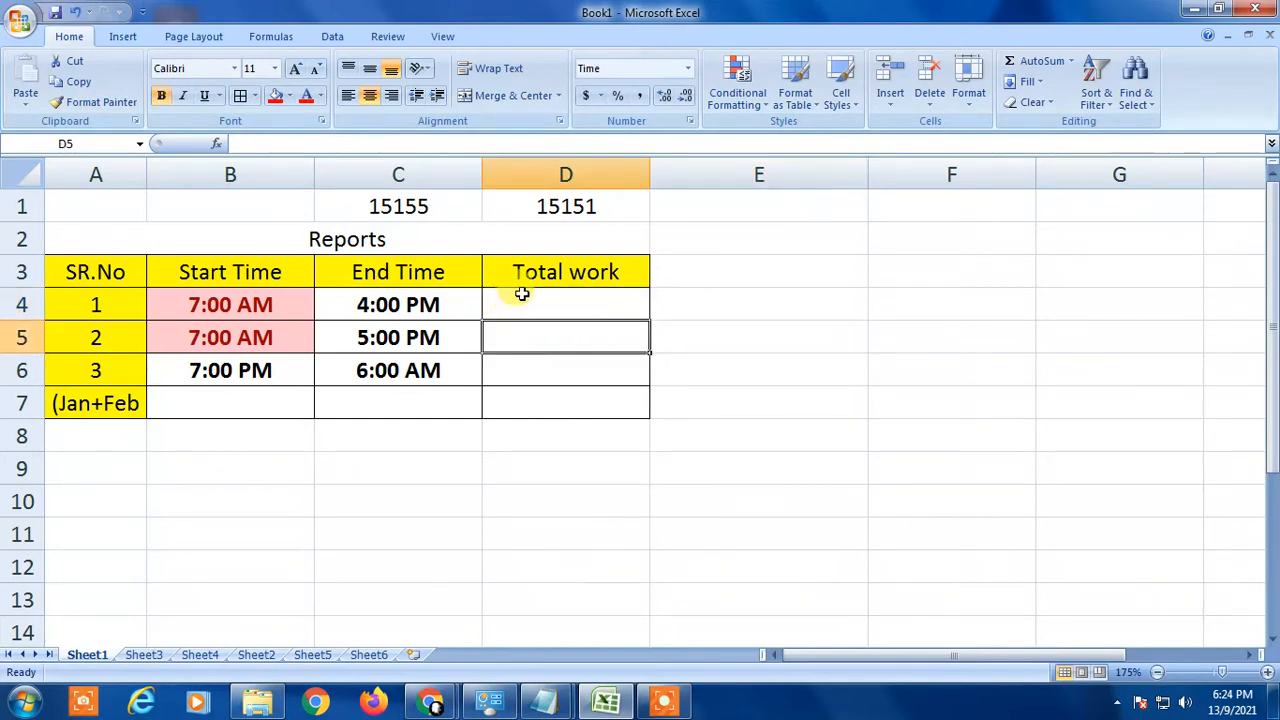
Apply the Time format with type 13:30 to the Total work cells D4:D7.
{"action": "left_click", "coordinate": [758, 336]}
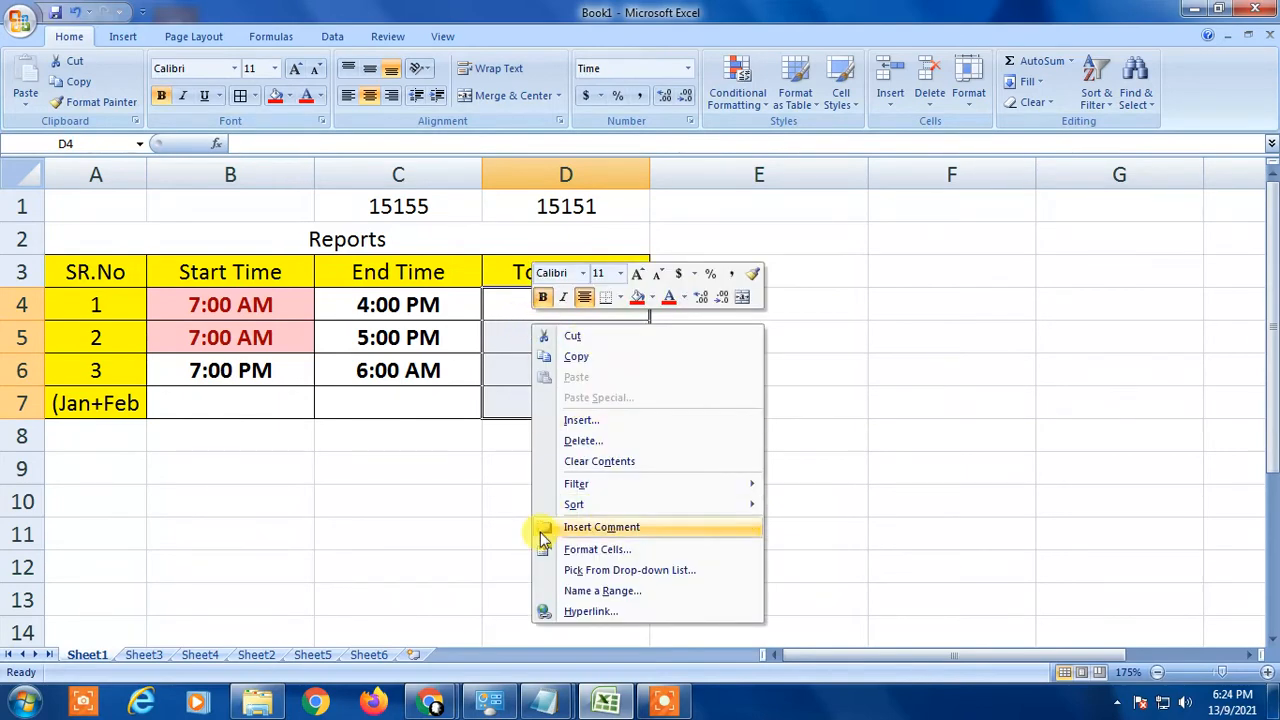
{"action": "left_click", "coordinate": [596, 548]}
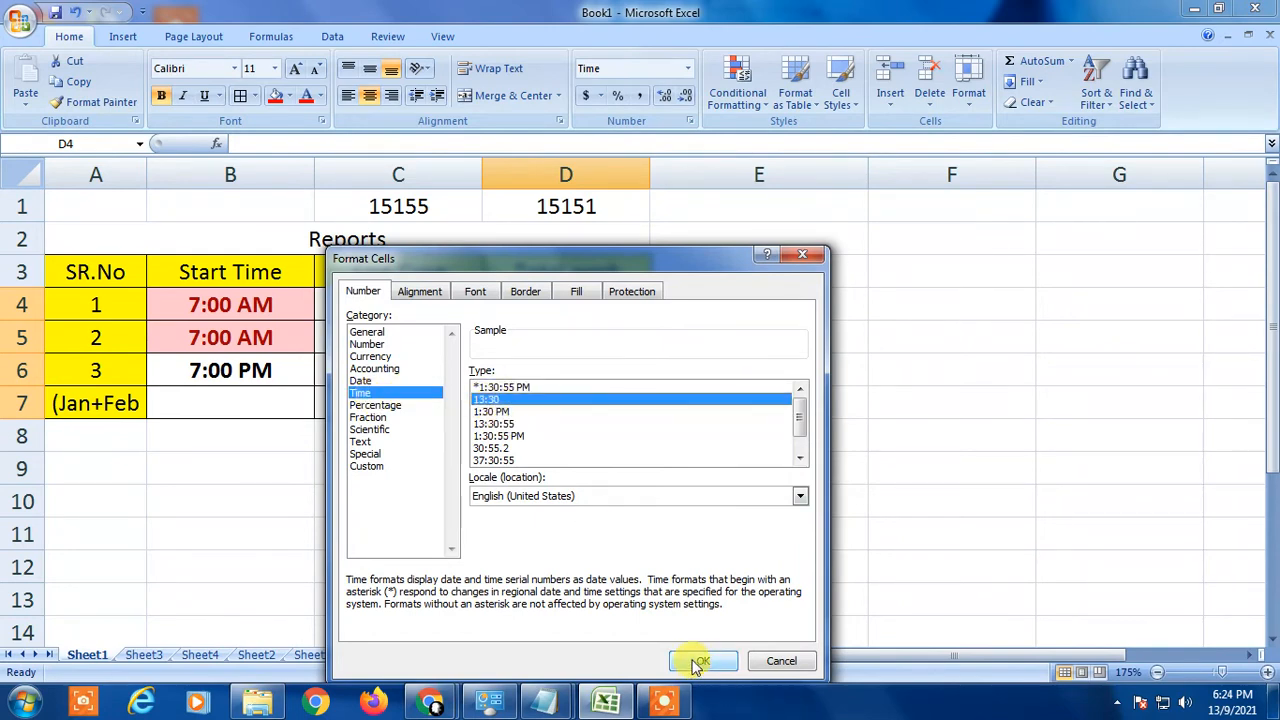
{"action": "left_click", "coordinate": [700, 660]}
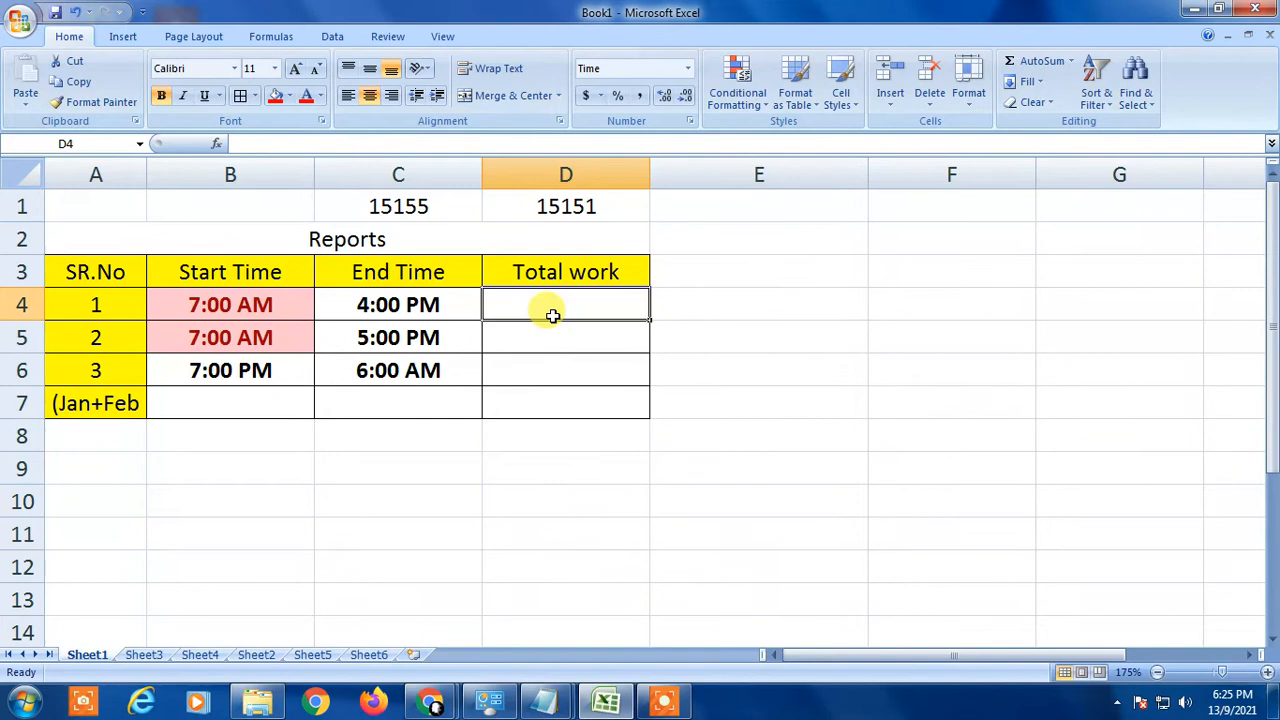
Enter =C4-B4 in D4 so Total work shows 9:00 and verify it.
{"action": "type", "text": "="}
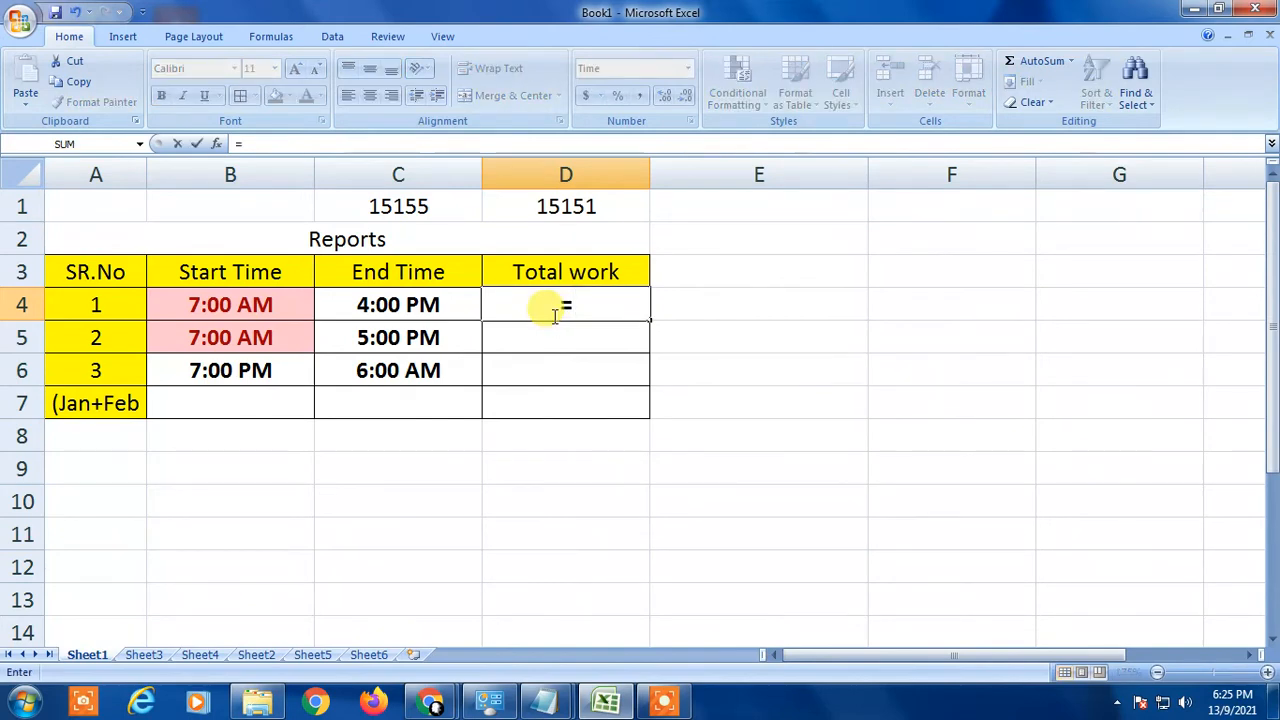
{"action": "left_click", "coordinate": [398, 304]}
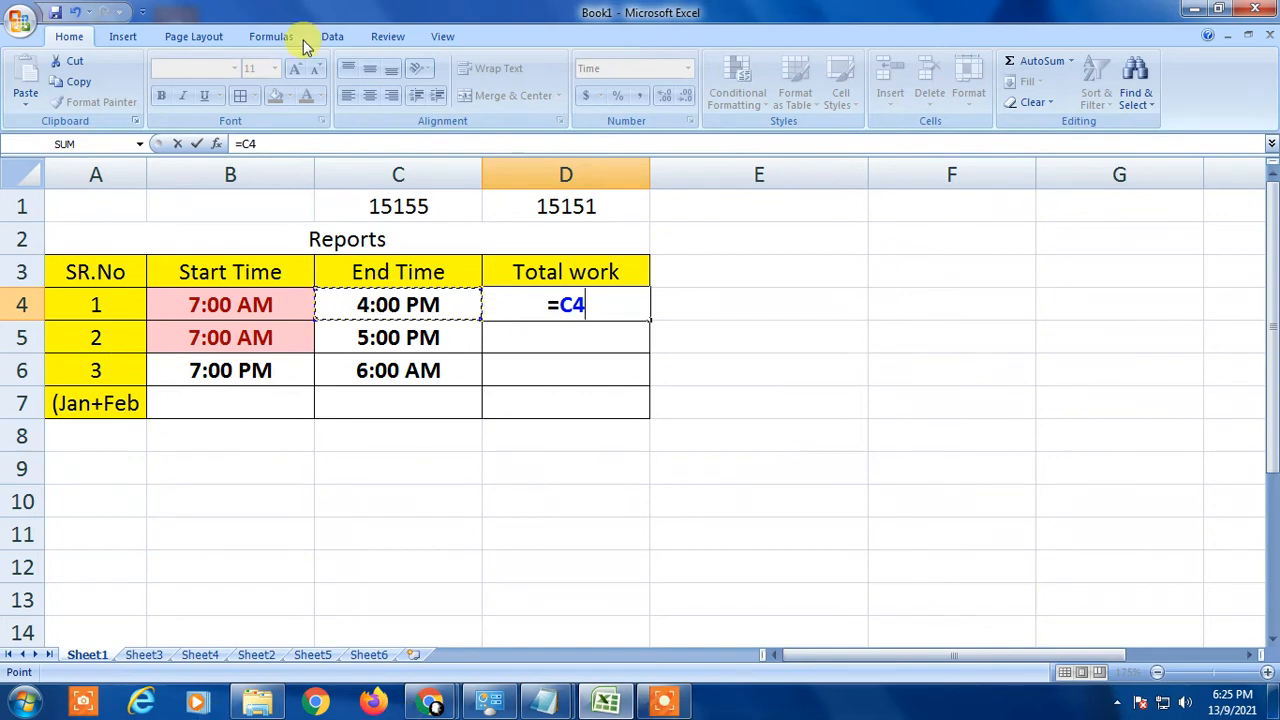
{"action": "mouse_move", "coordinate": [398, 304]}
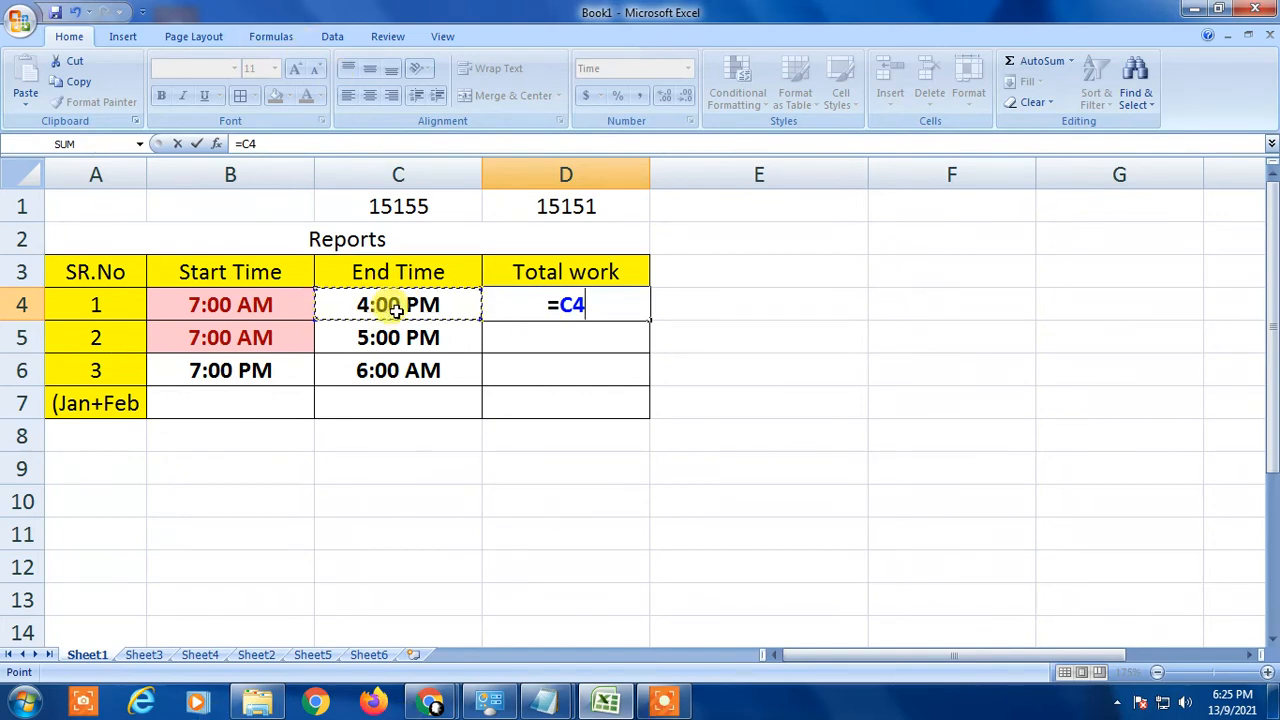
{"action": "type", "text": "-"}
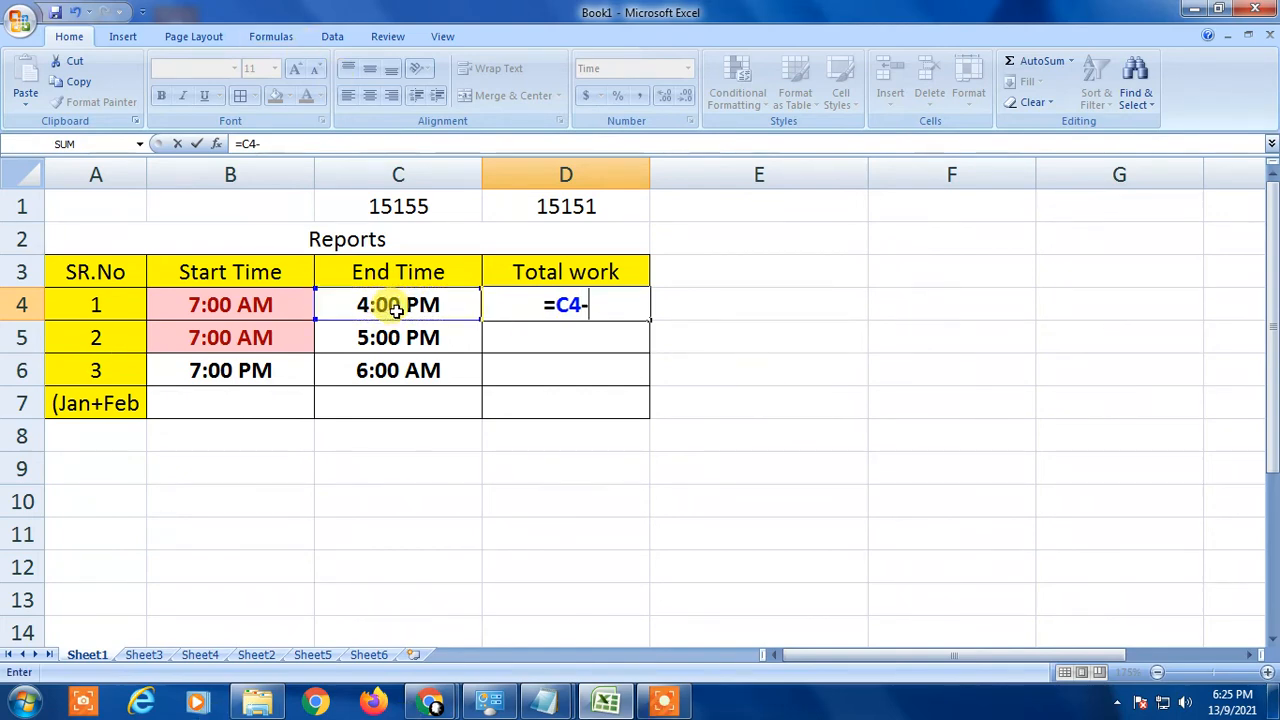
{"action": "left_click", "coordinate": [230, 304]}
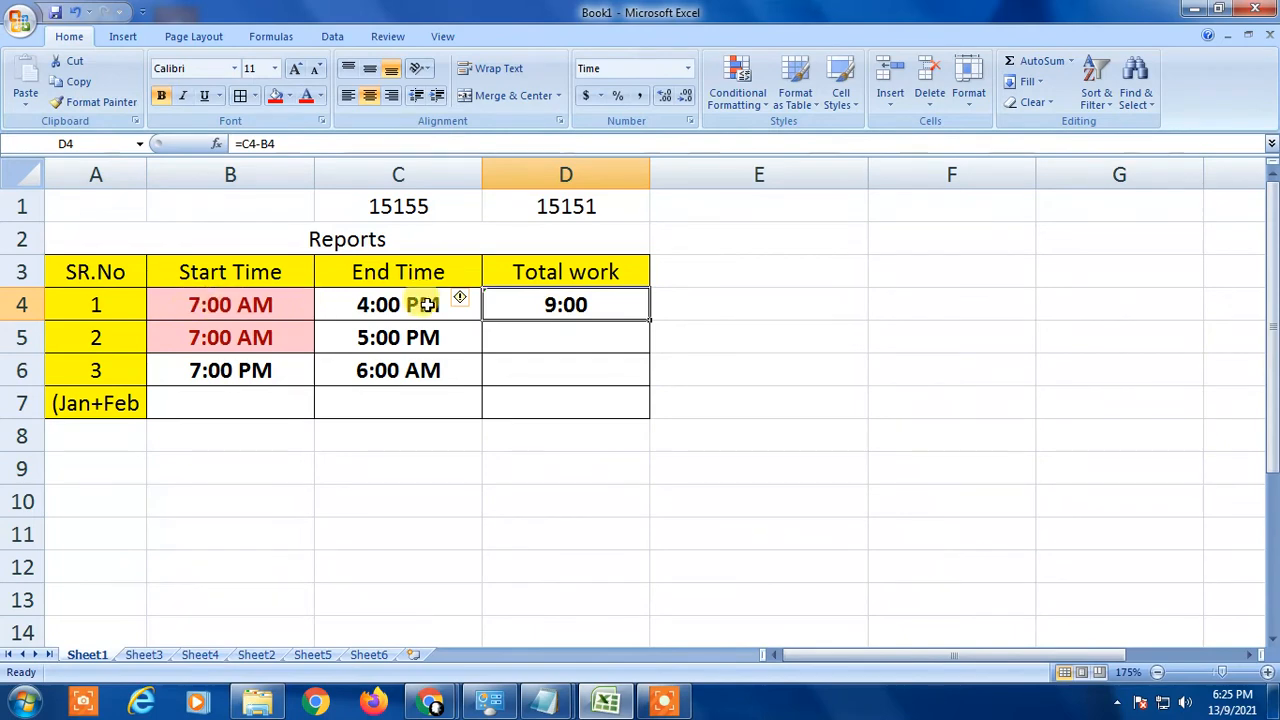
{"action": "left_click", "coordinate": [230, 304]}
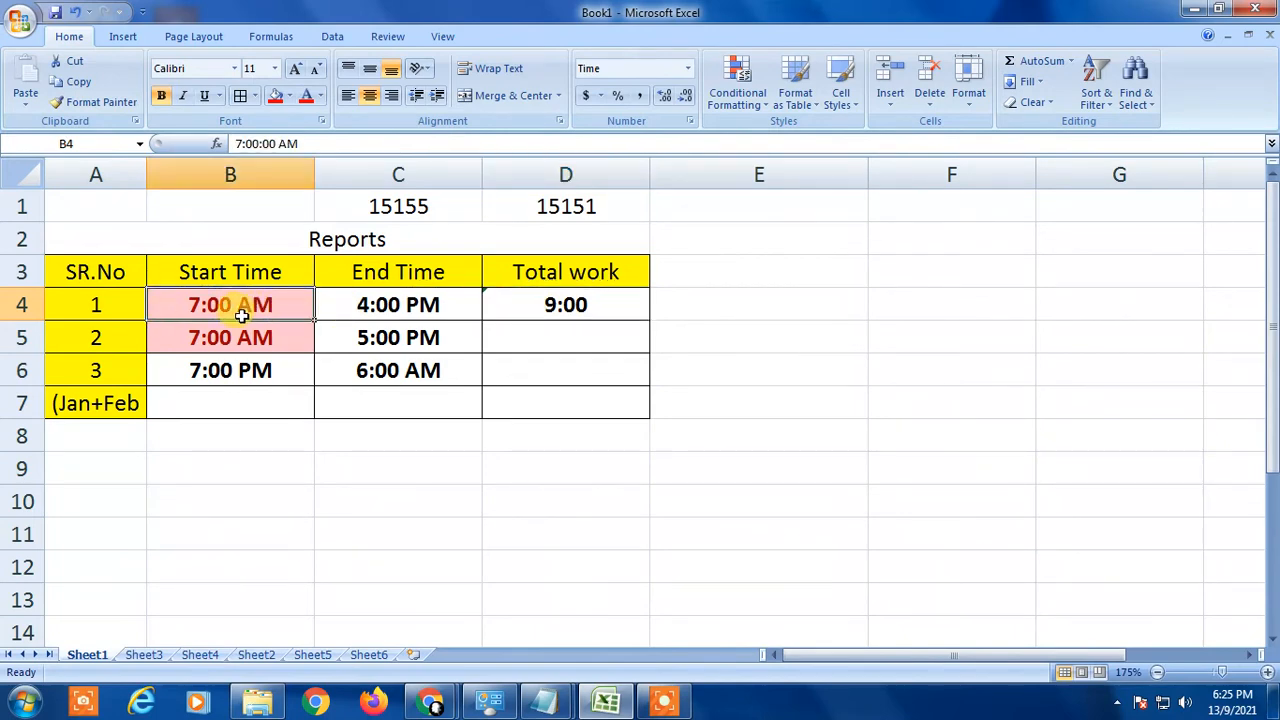
{"action": "mouse_move", "coordinate": [344, 300]}
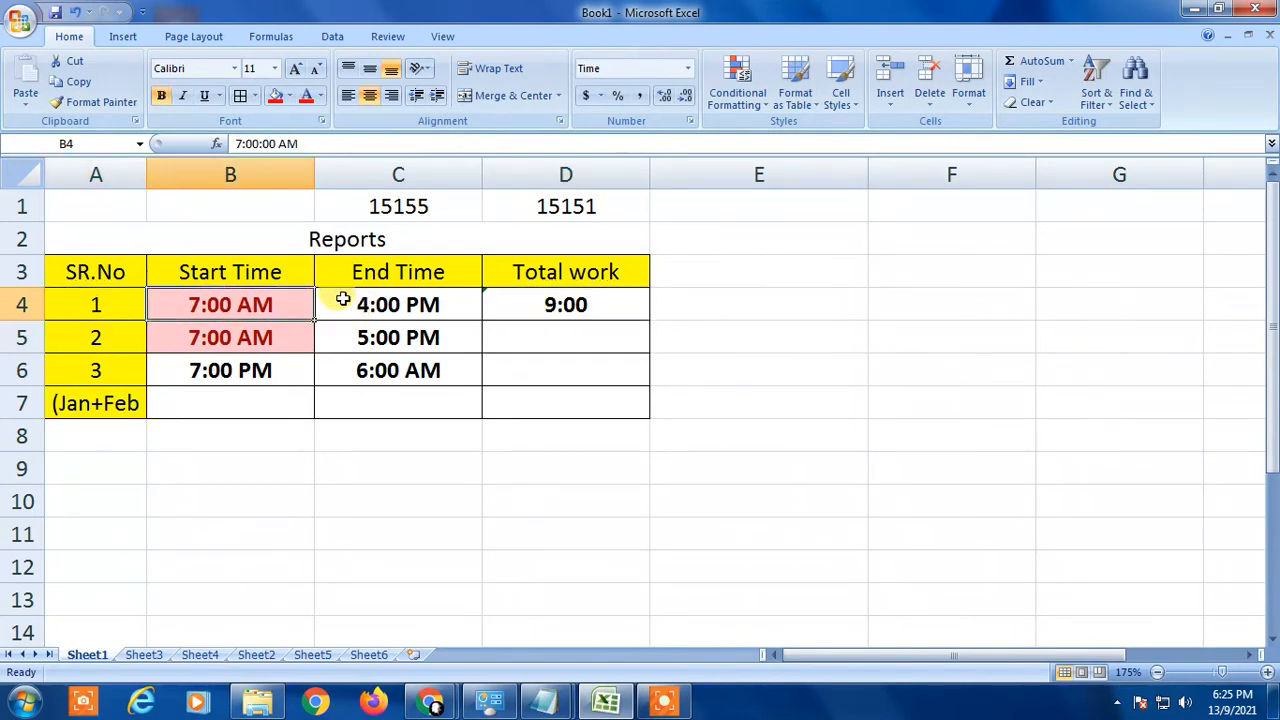
{"action": "left_click", "coordinate": [564, 304]}
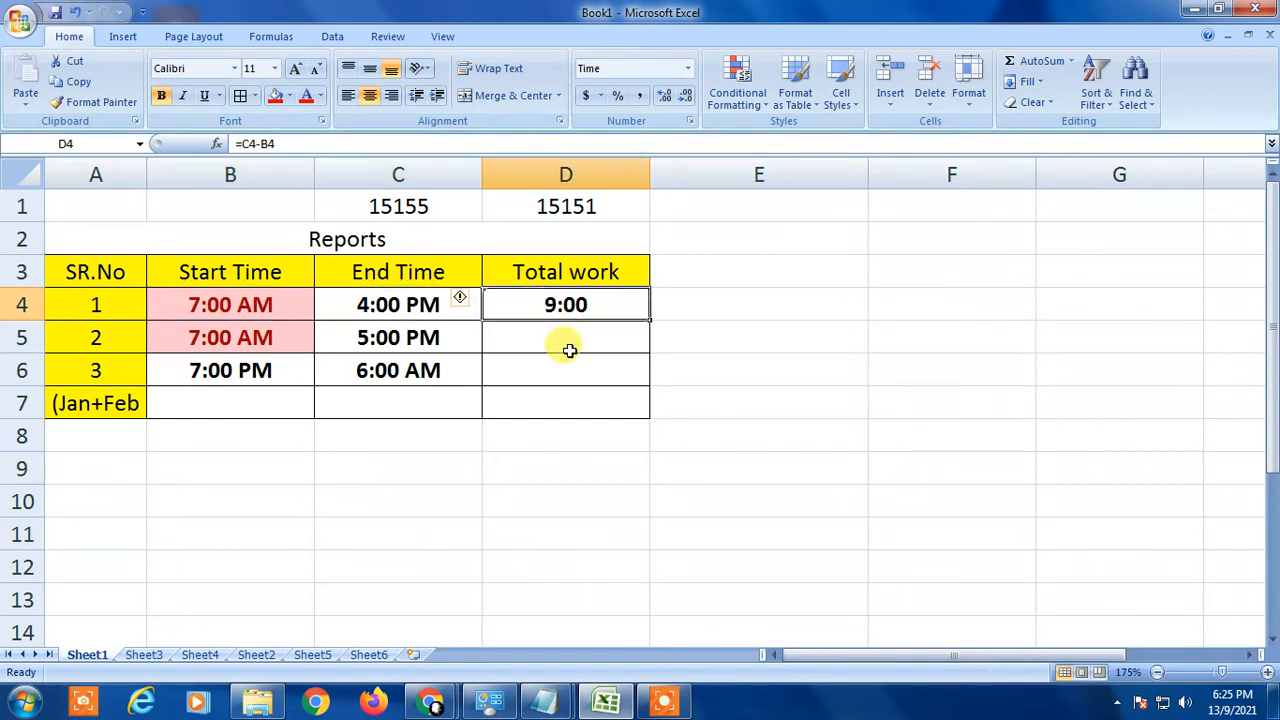
{"action": "mouse_move", "coordinate": [576, 350]}
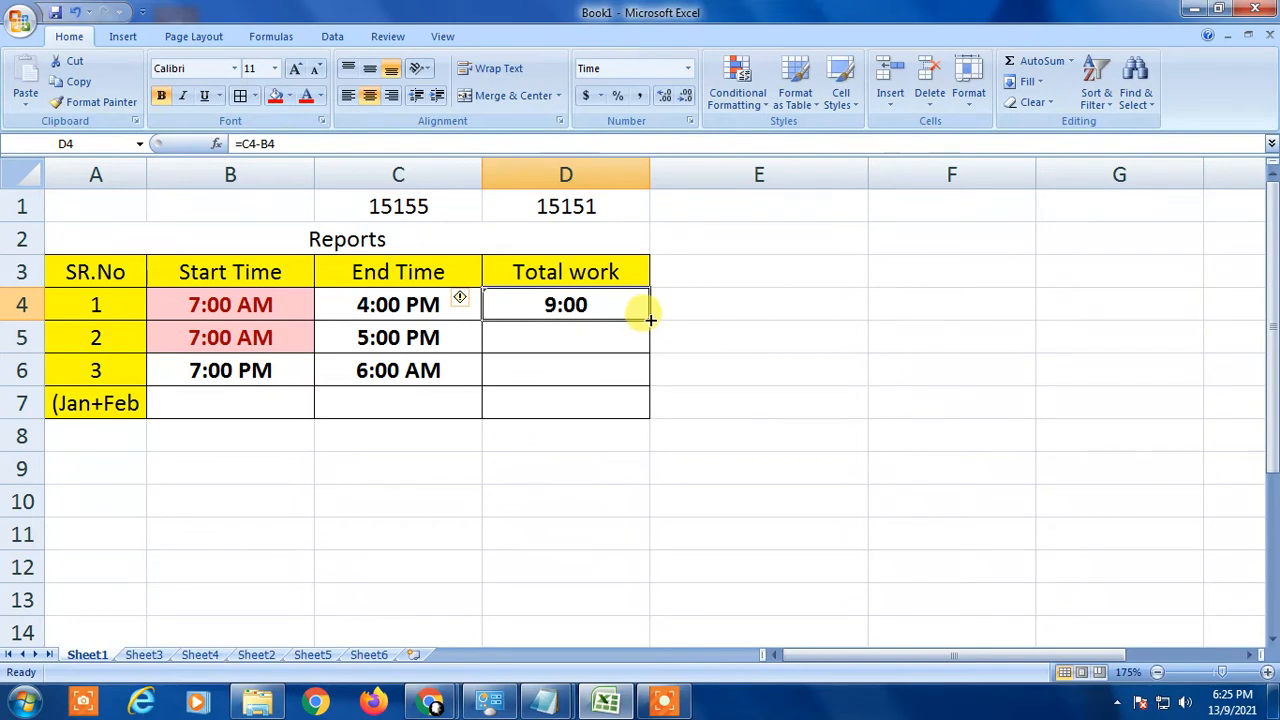
Fill the formula down to D6 (10:00 and ####) and widen column D.
{"action": "left_click_drag", "start_coordinate": [648, 304], "coordinate": [648, 384]}
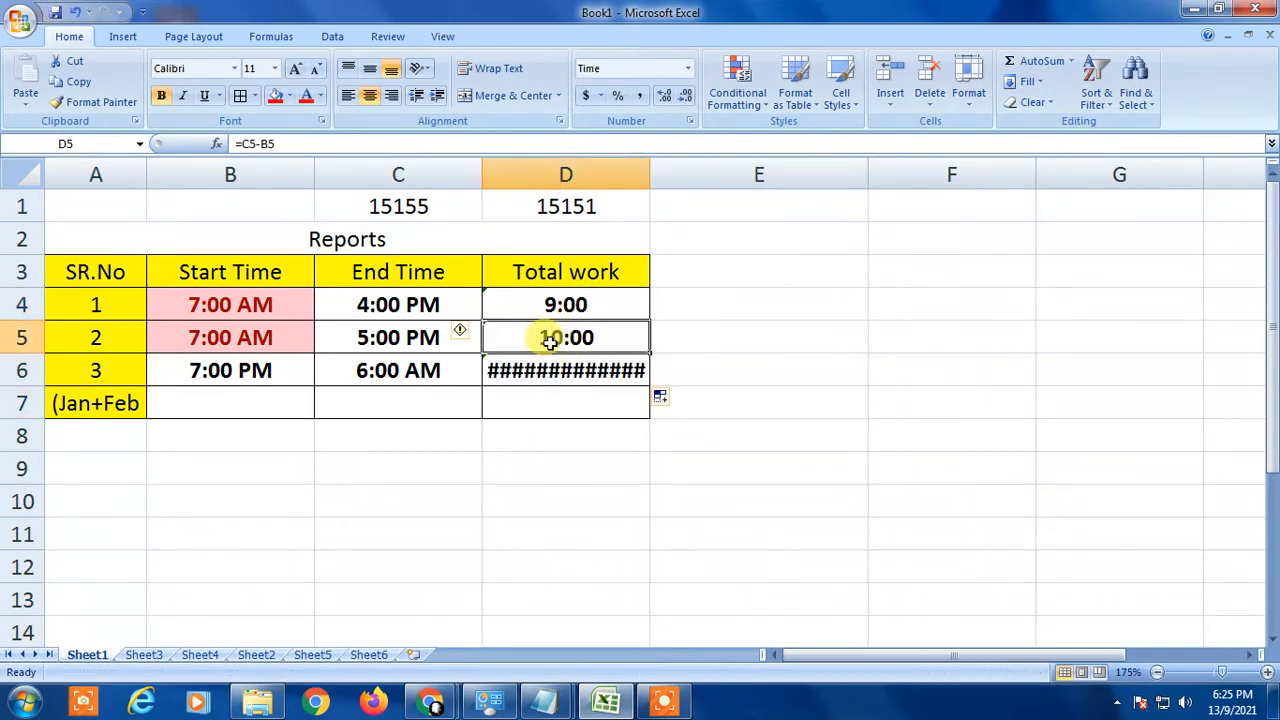
{"action": "left_click", "coordinate": [564, 304]}
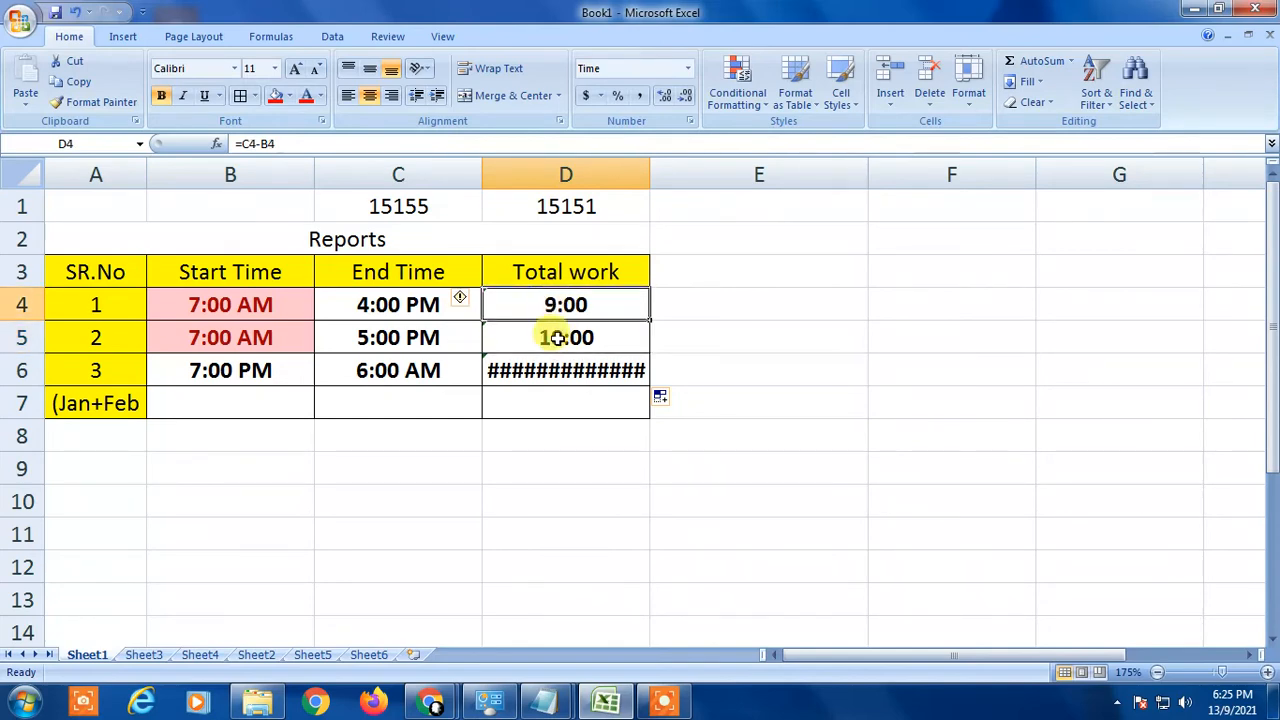
{"action": "left_click", "coordinate": [566, 336]}
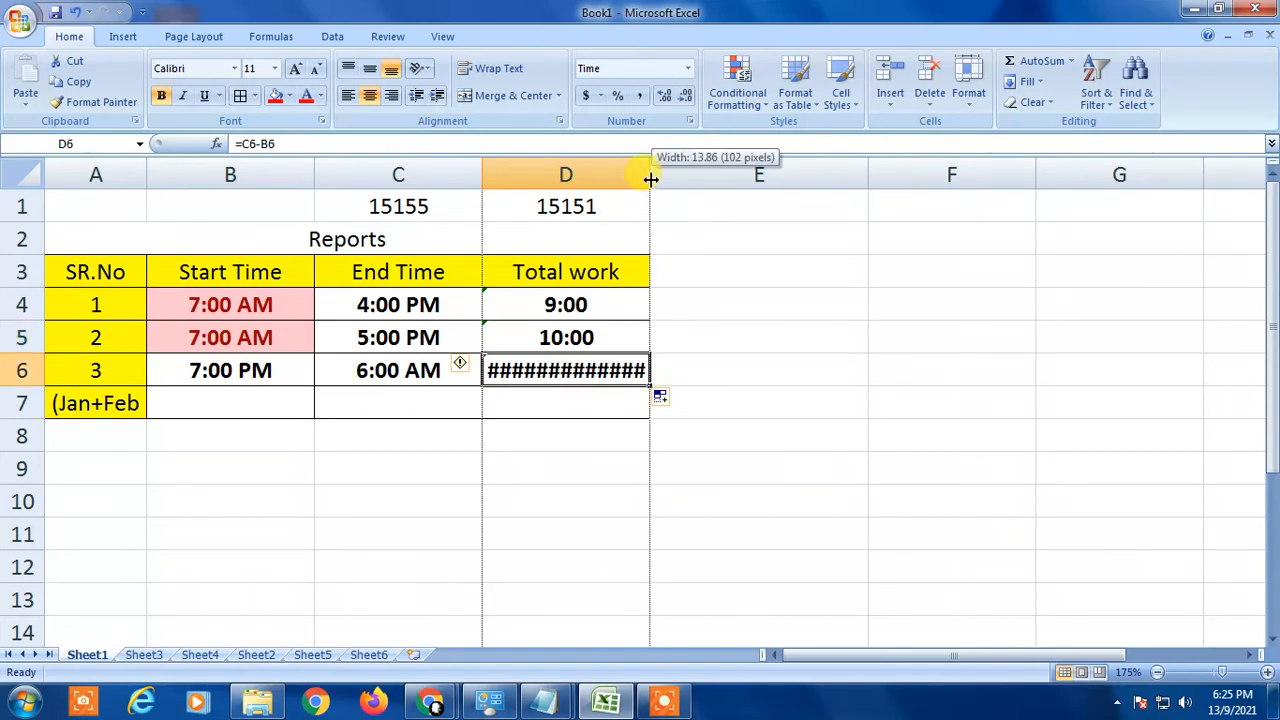
{"action": "left_click_drag", "start_coordinate": [650, 174], "coordinate": [758, 174]}
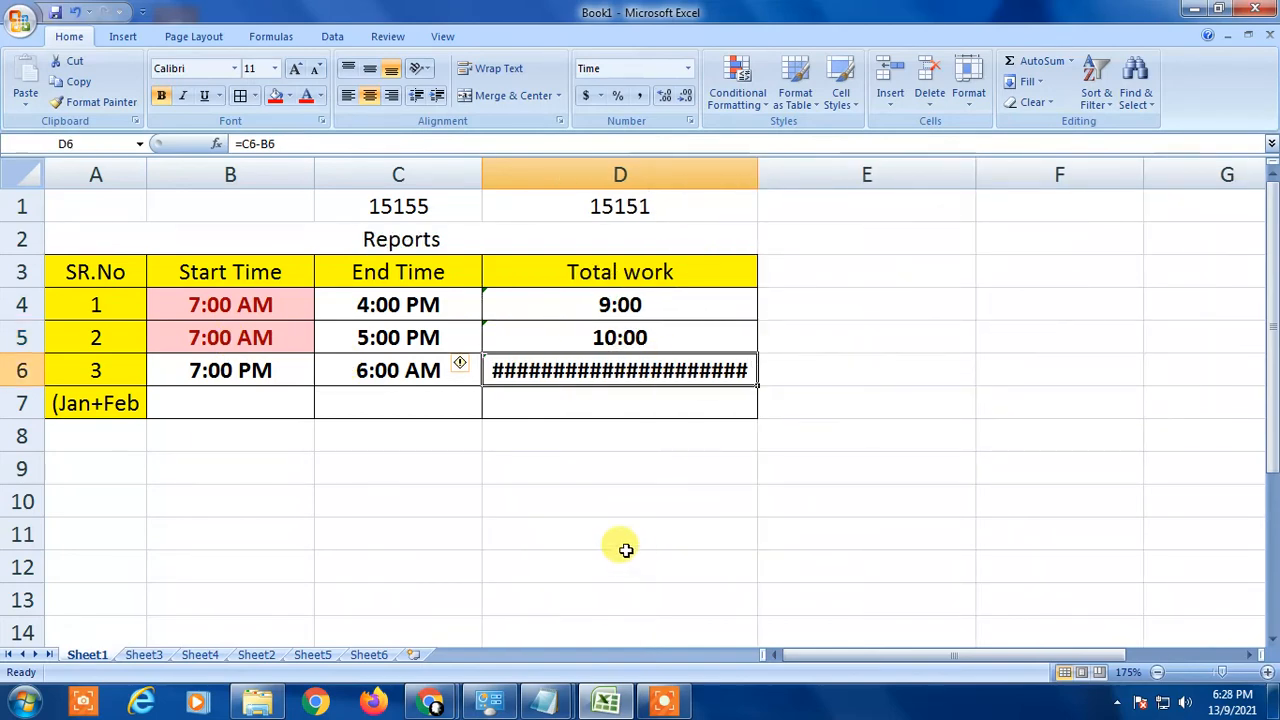
{"action": "mouse_move", "coordinate": [352, 404]}
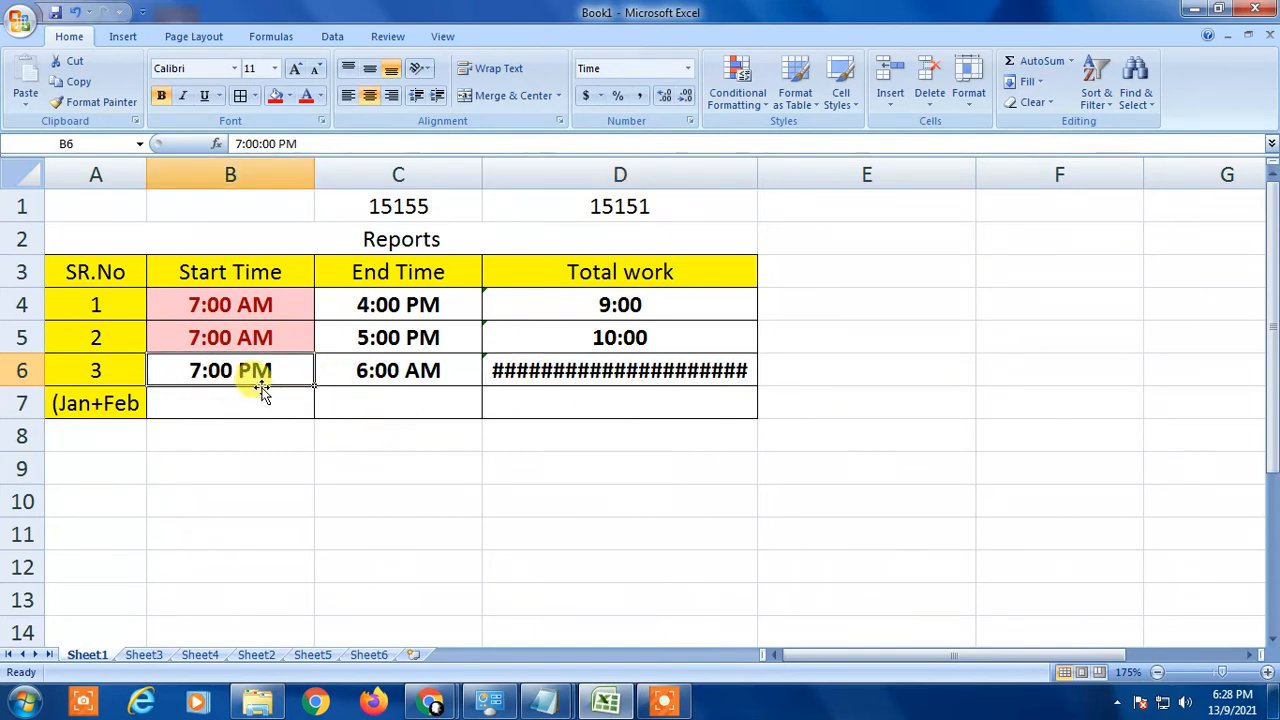
{"action": "left_click", "coordinate": [398, 370]}
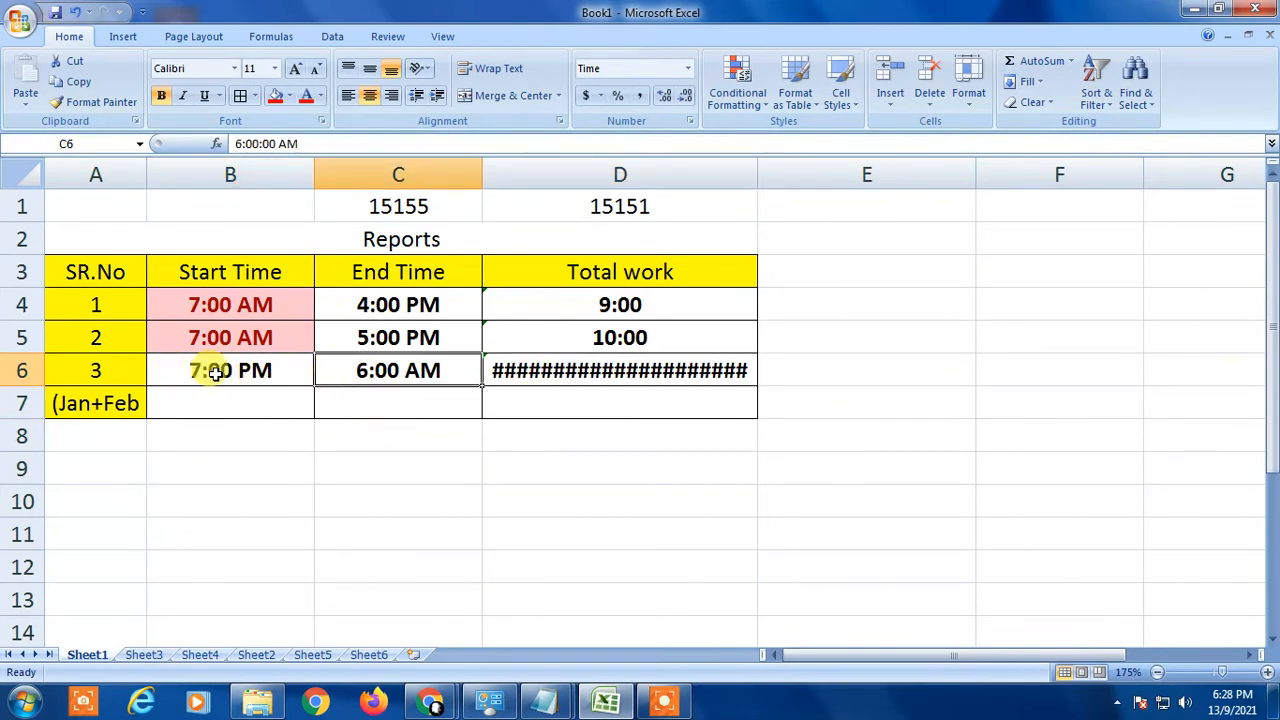
{"action": "left_click", "coordinate": [230, 370]}
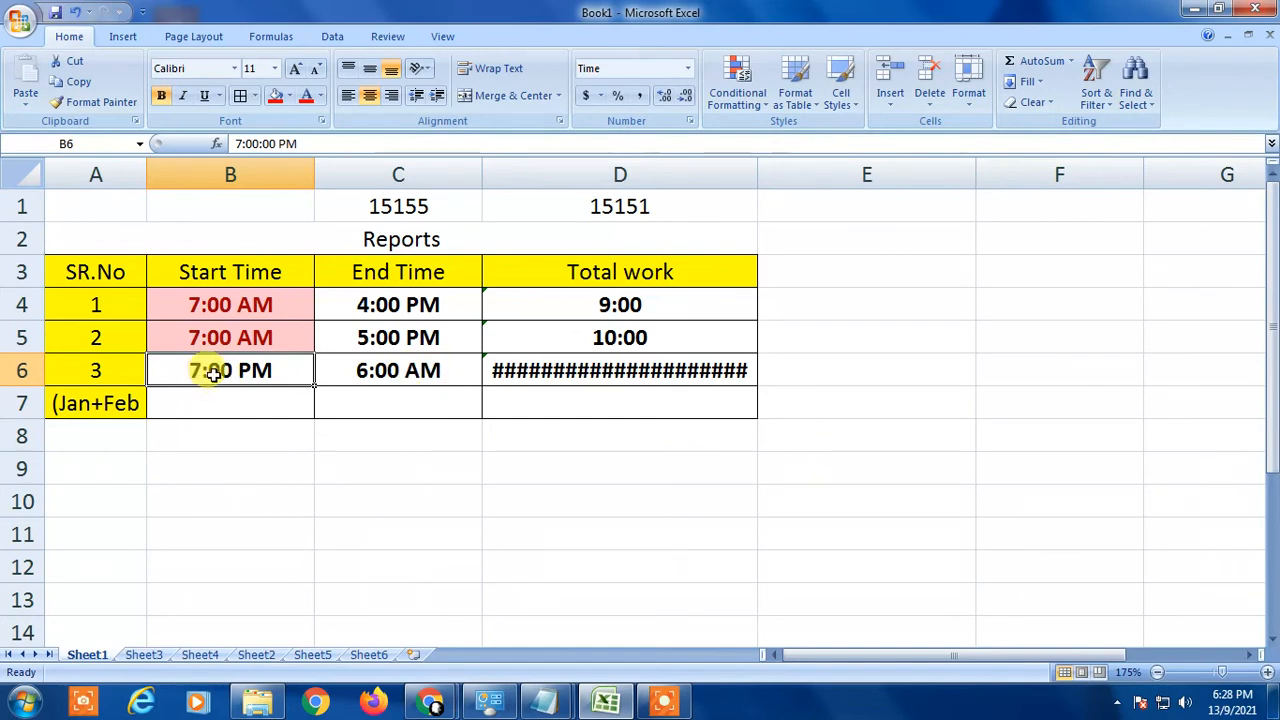
{"action": "left_click", "coordinate": [398, 370]}
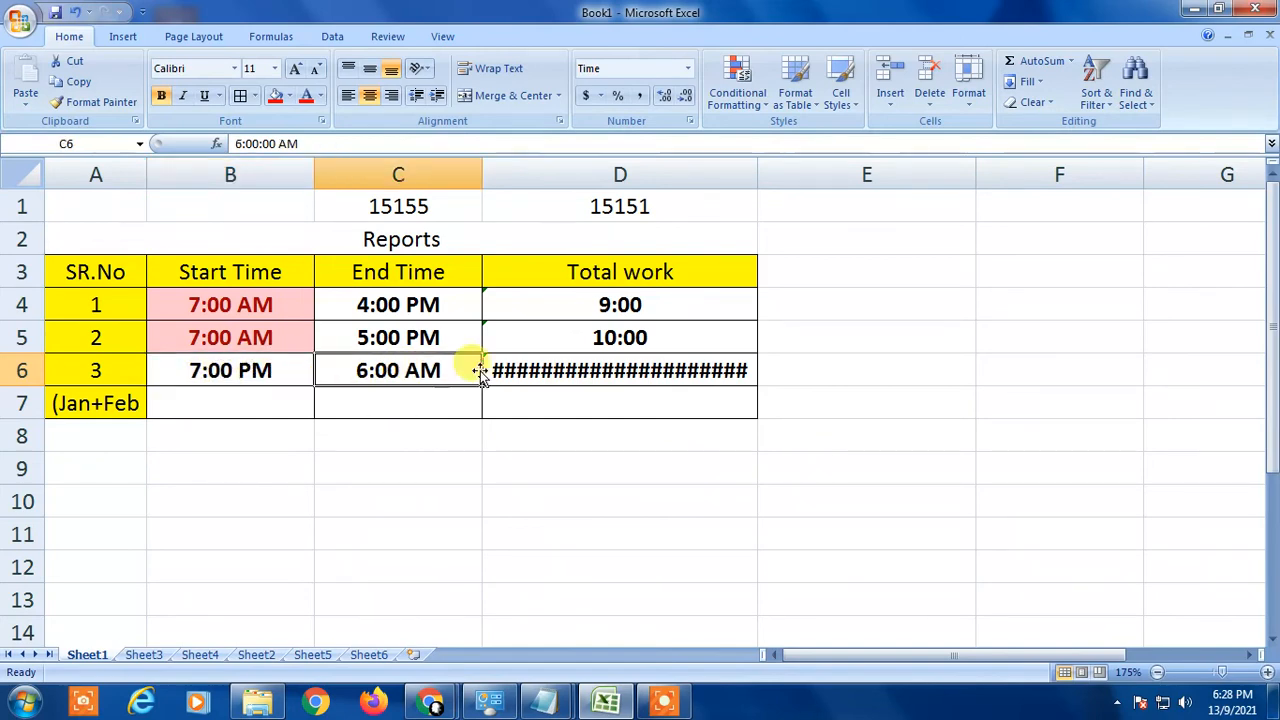
{"action": "left_click", "coordinate": [620, 370]}
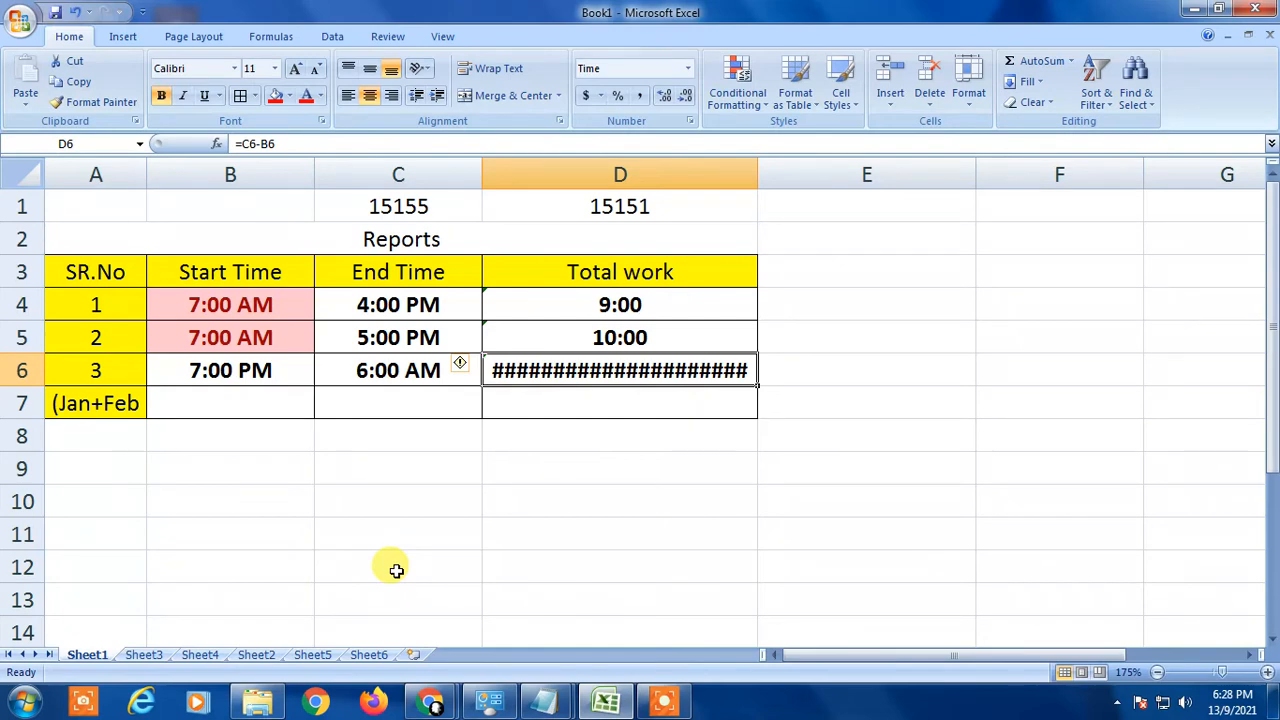
{"action": "mouse_move", "coordinate": [514, 520]}
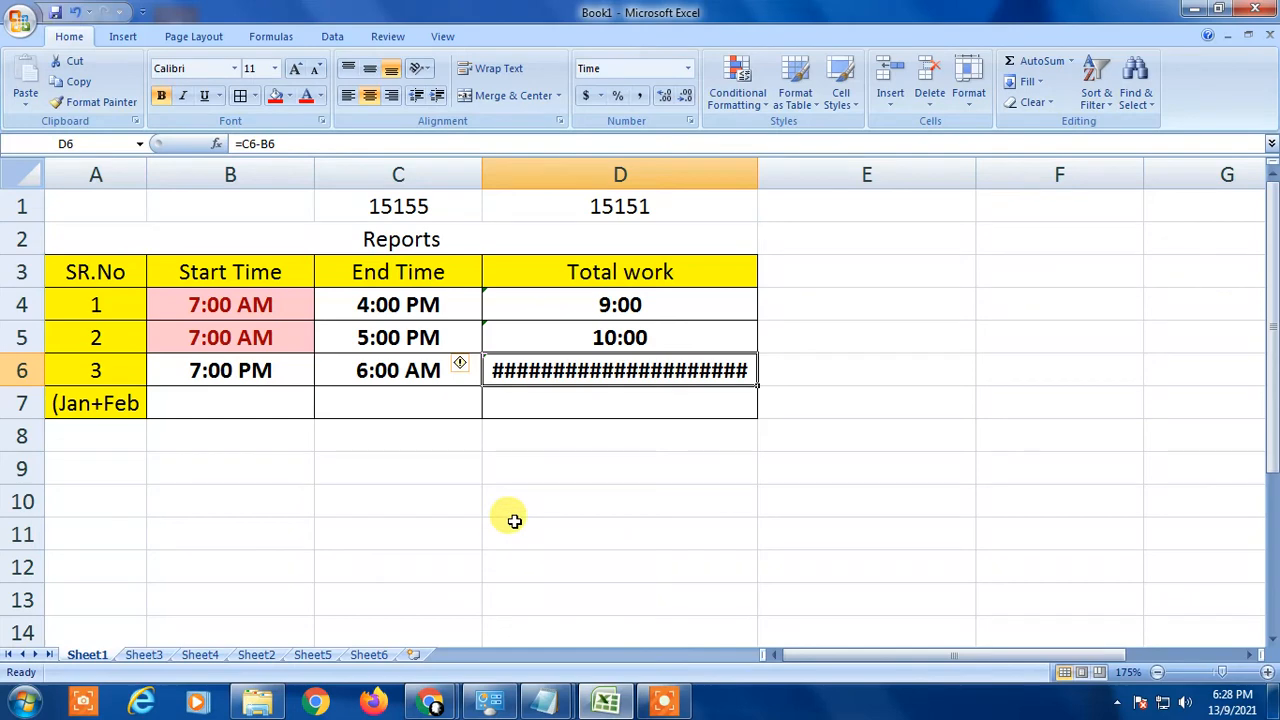
{"action": "left_click", "coordinate": [620, 468]}
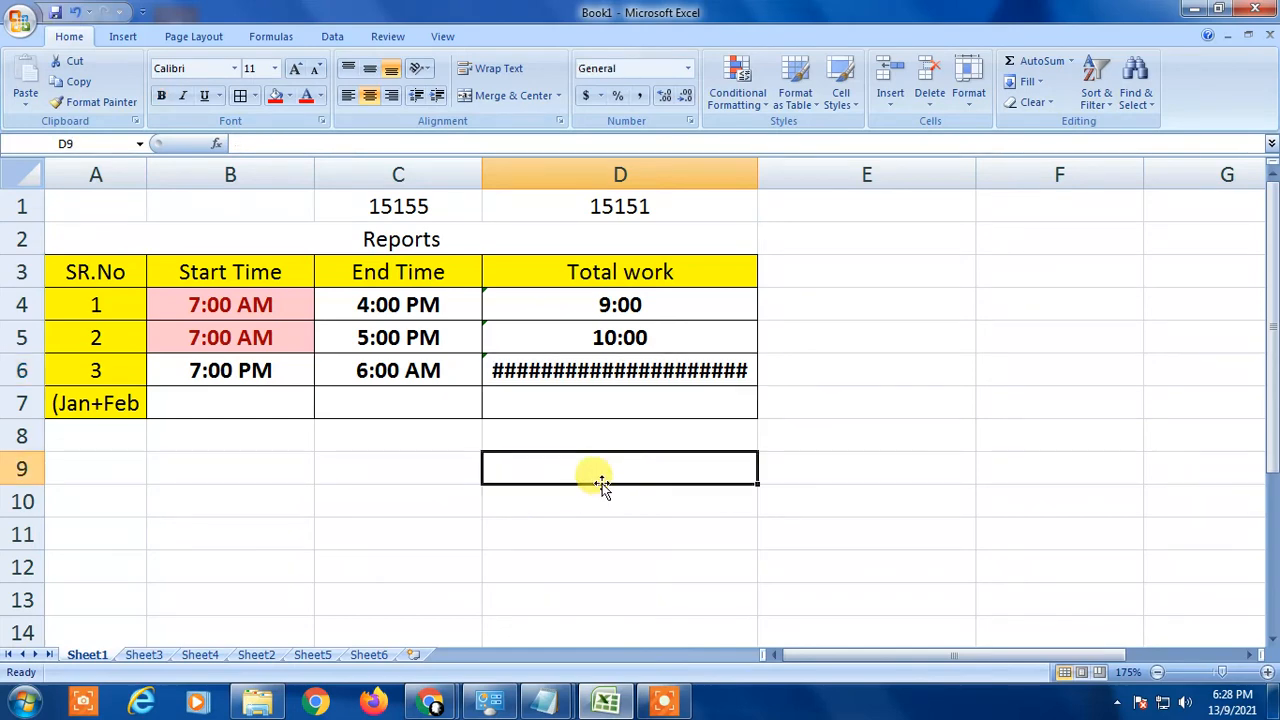
{"action": "left_click", "coordinate": [620, 532]}
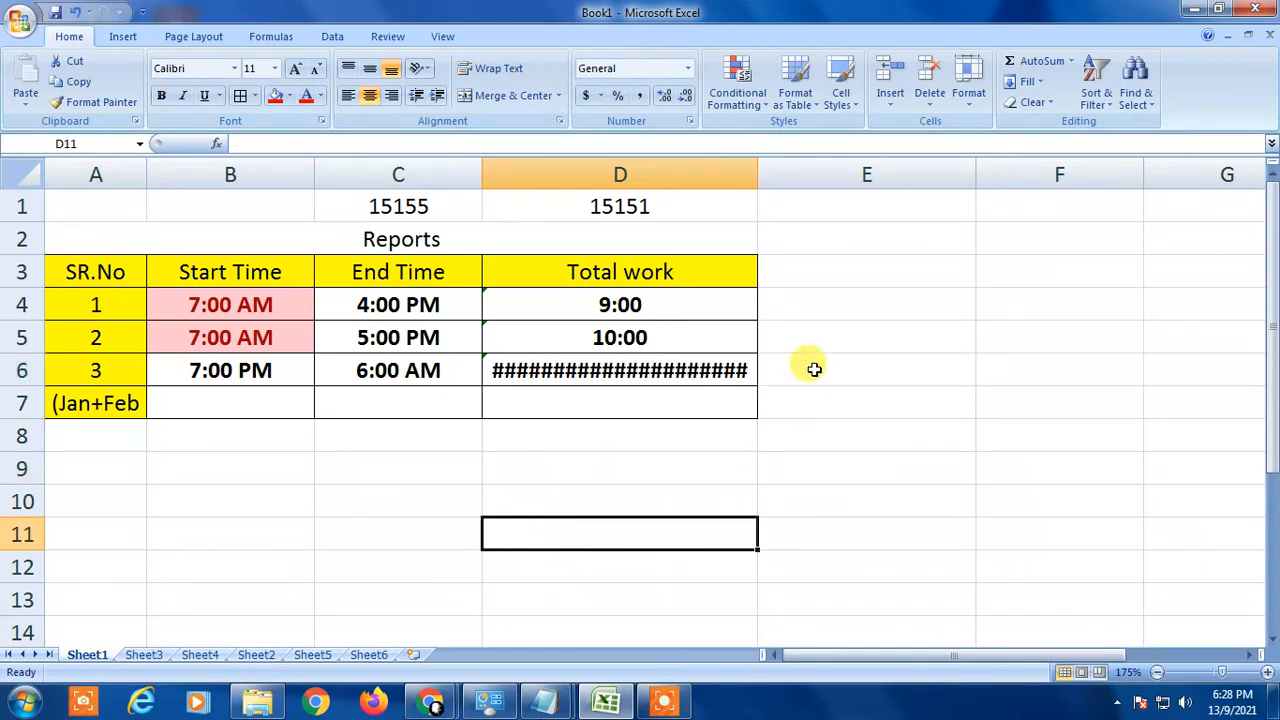
{"action": "left_click", "coordinate": [230, 304]}
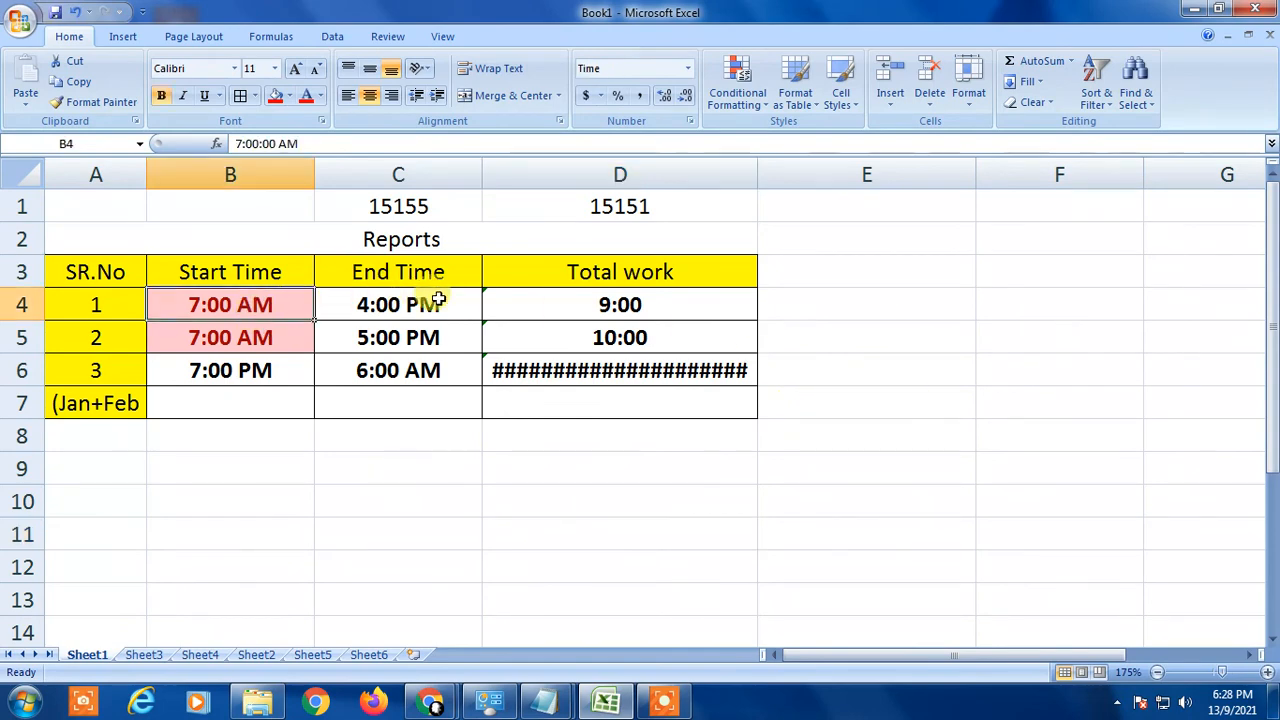
{"action": "left_click", "coordinate": [620, 304]}
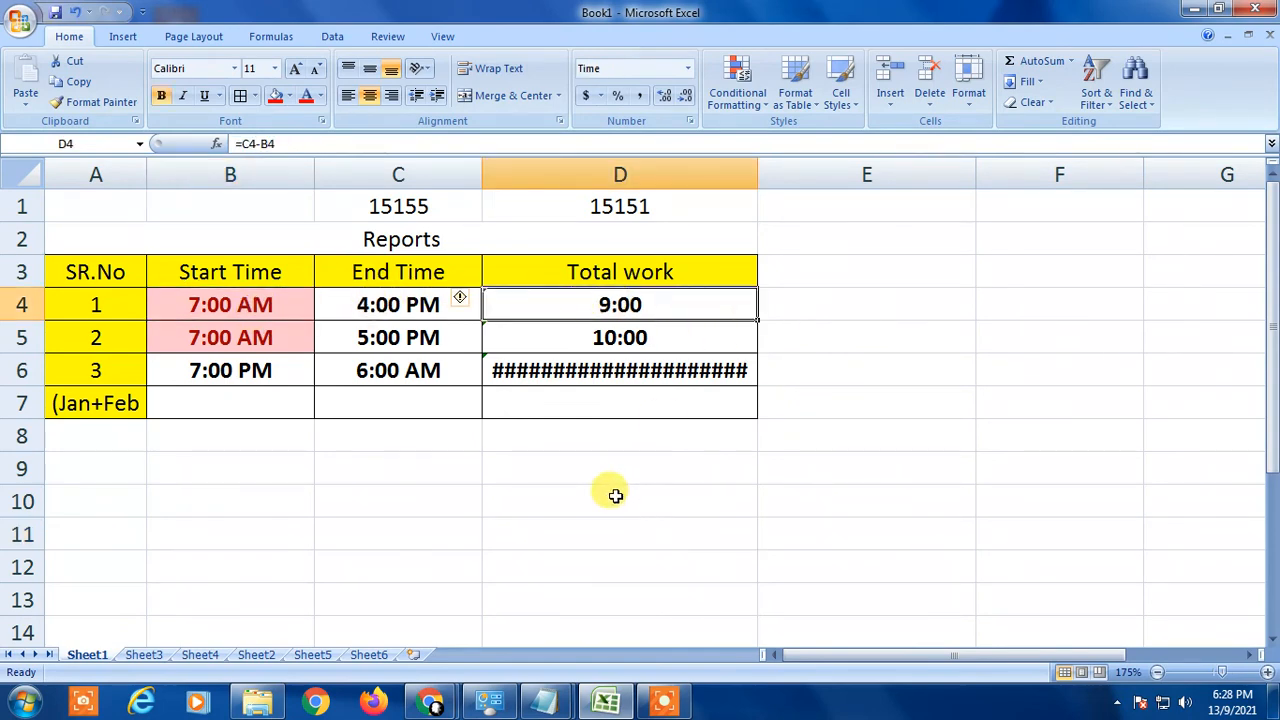
{"action": "left_click", "coordinate": [620, 436]}
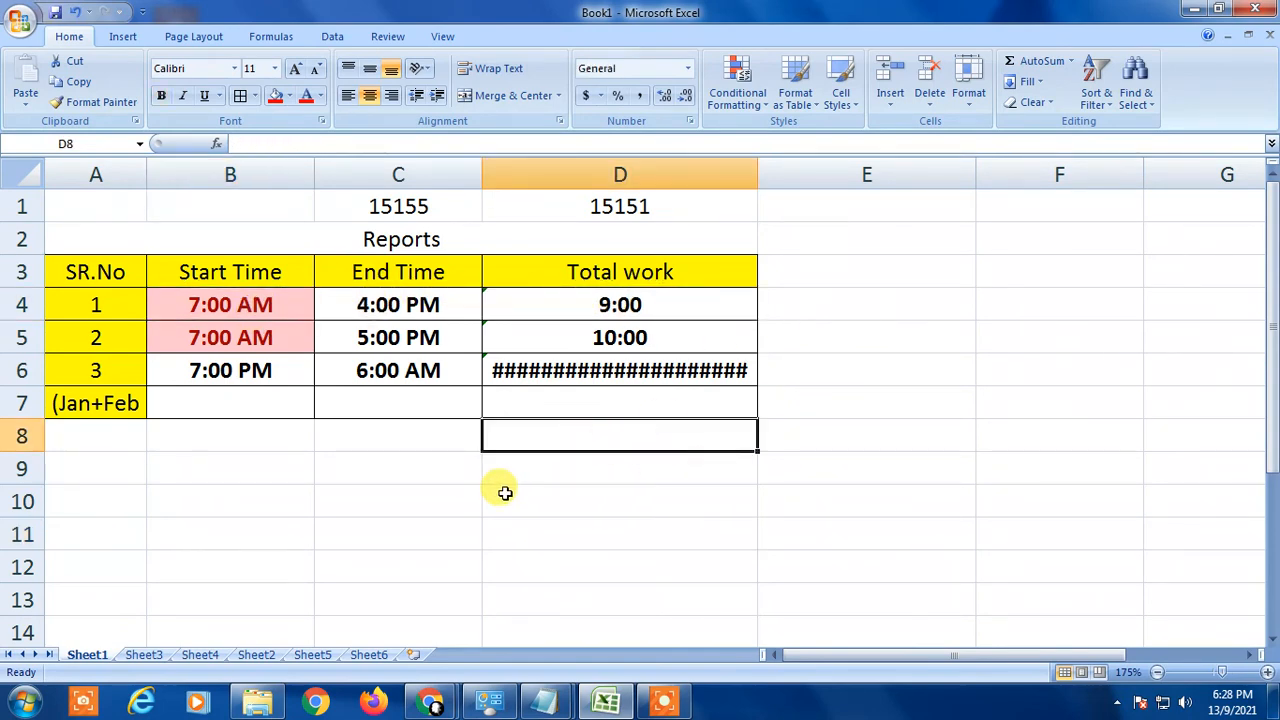